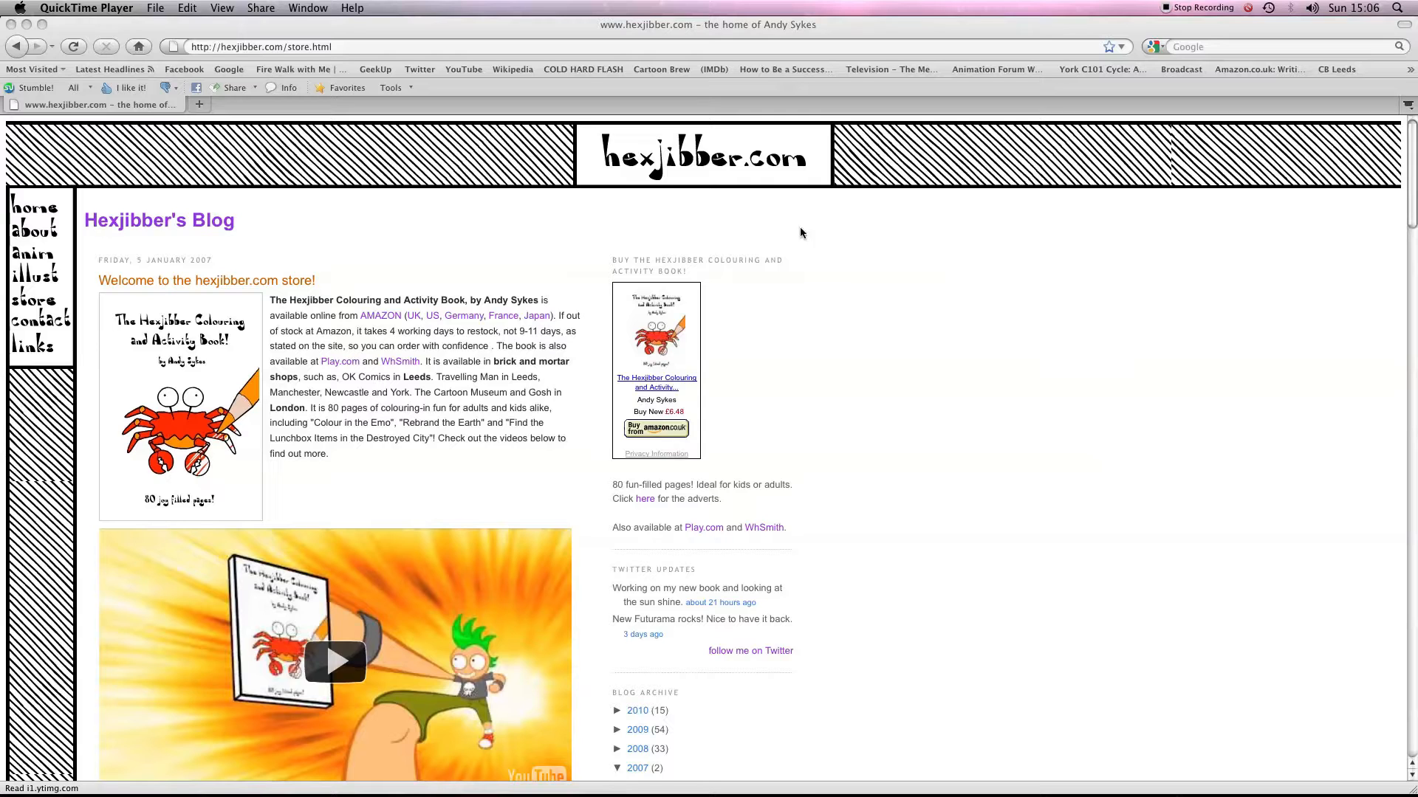
mouse_move(843, 337)
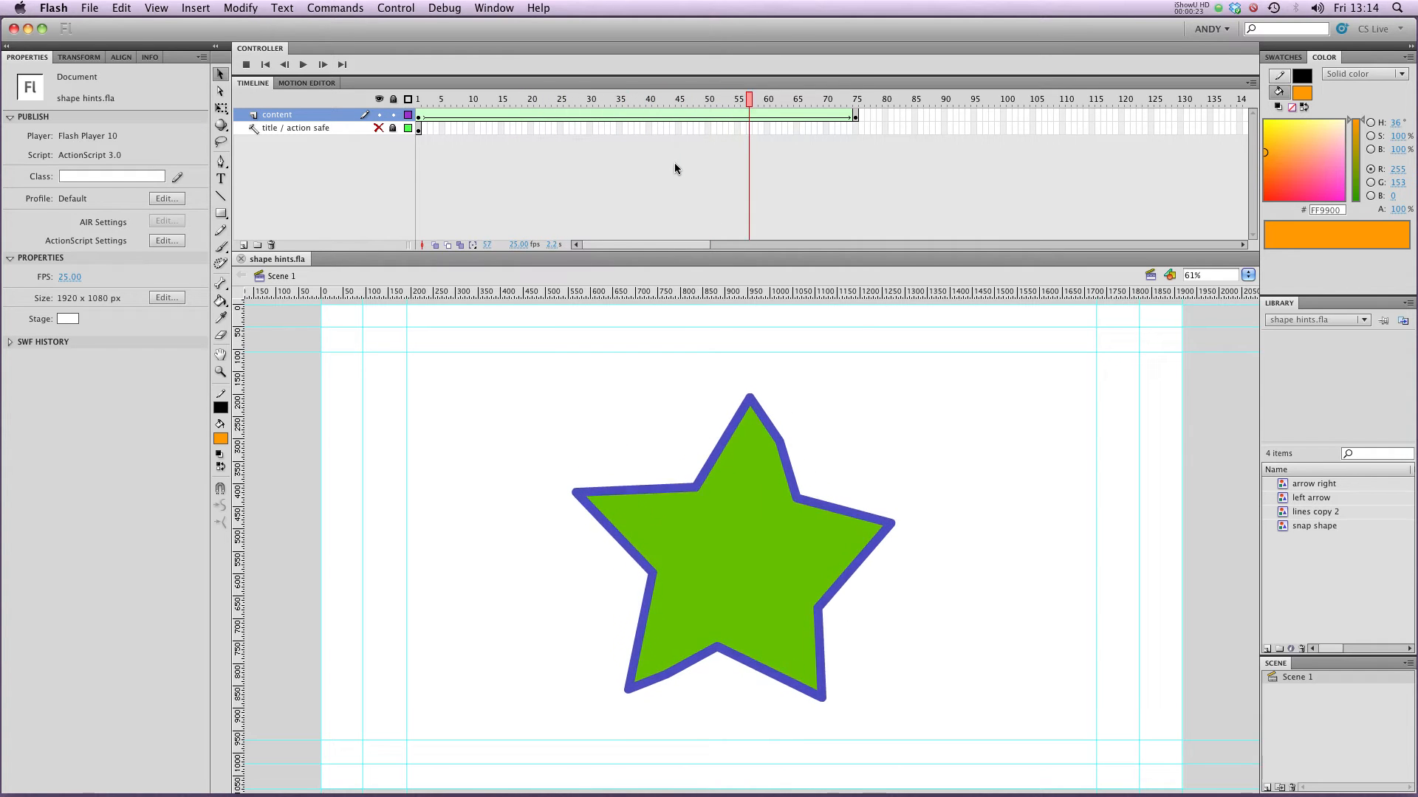
Jump to the final star frame, then select a tween frame to show its Distributive blend, ease 0 settings
click(475, 98)
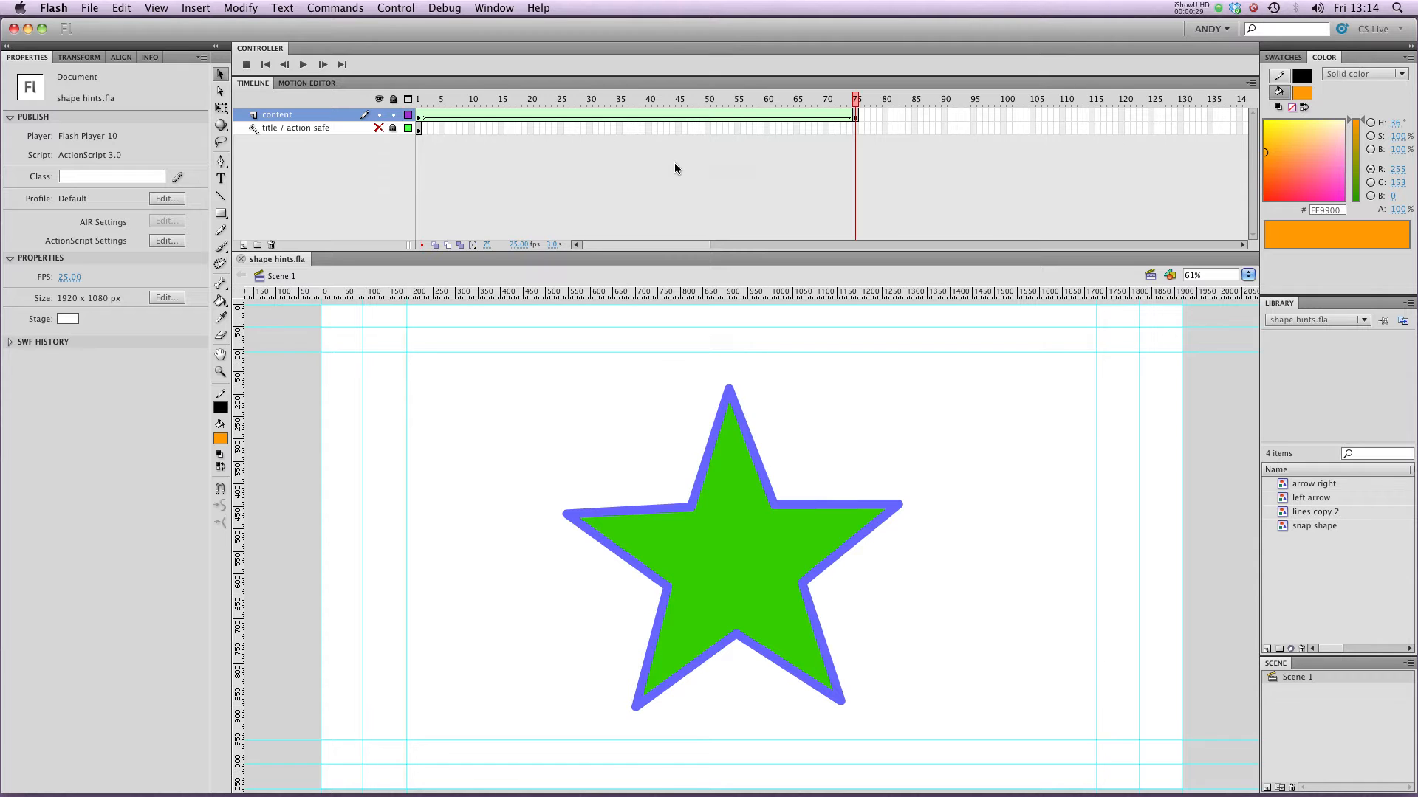
mouse_move(620, 156)
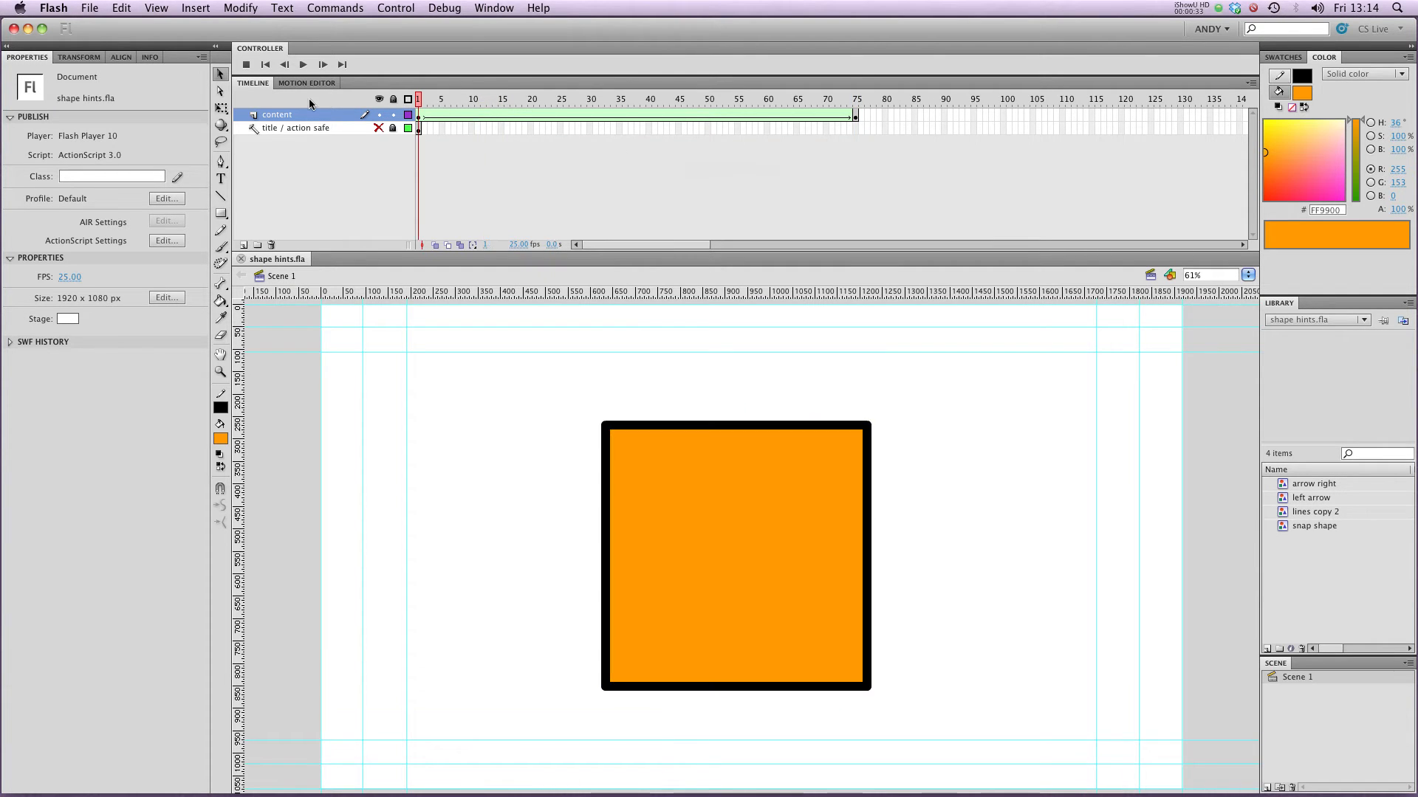
click(420, 115)
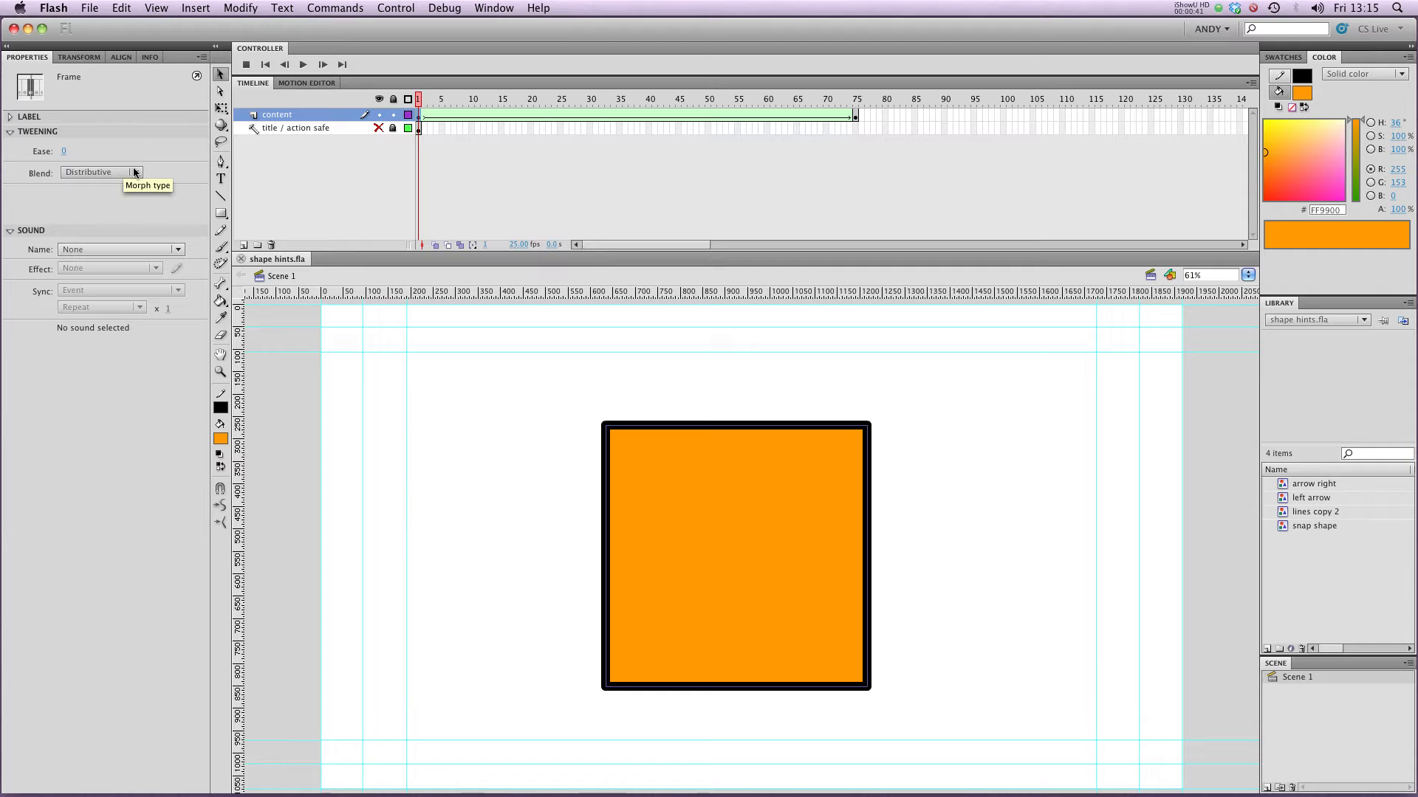
click(102, 172)
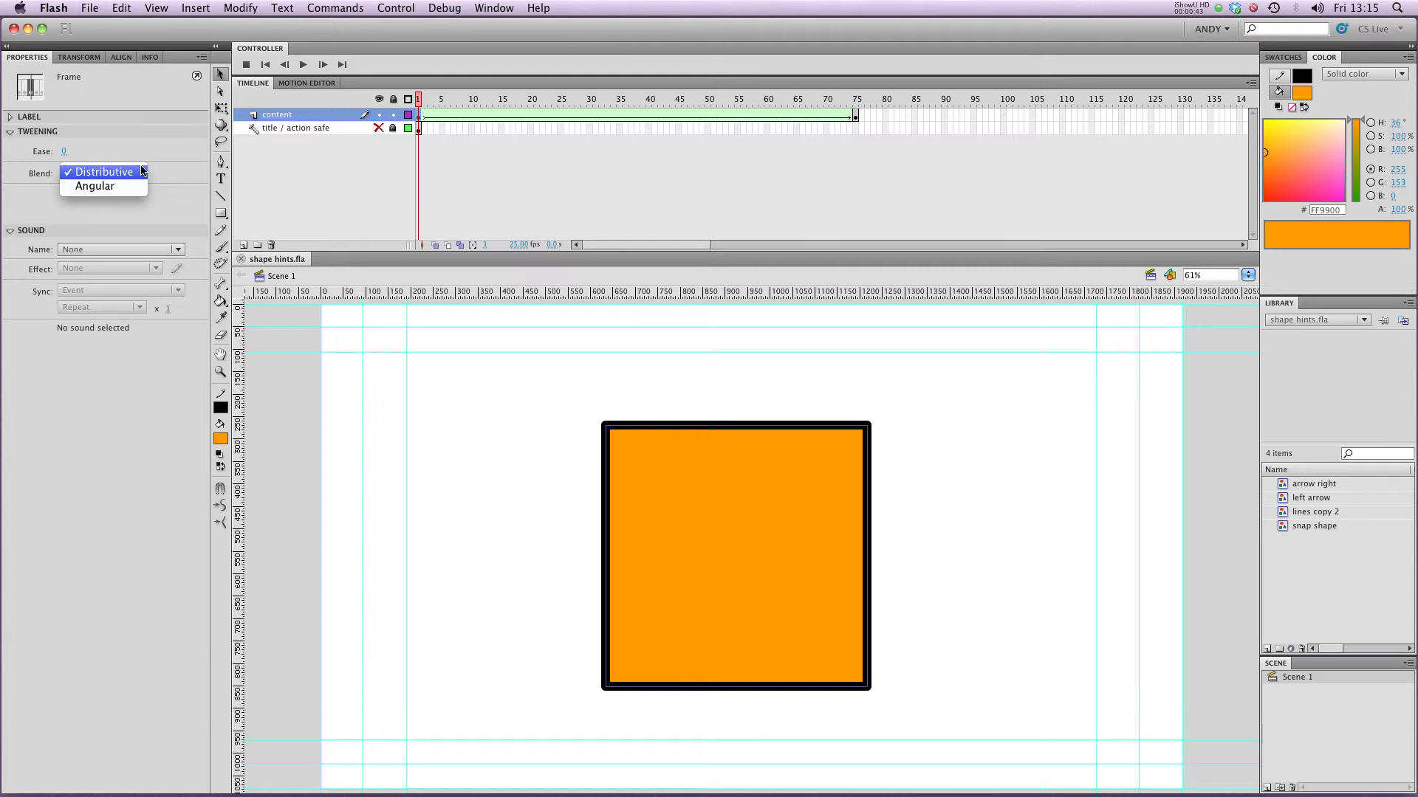
mouse_move(156, 176)
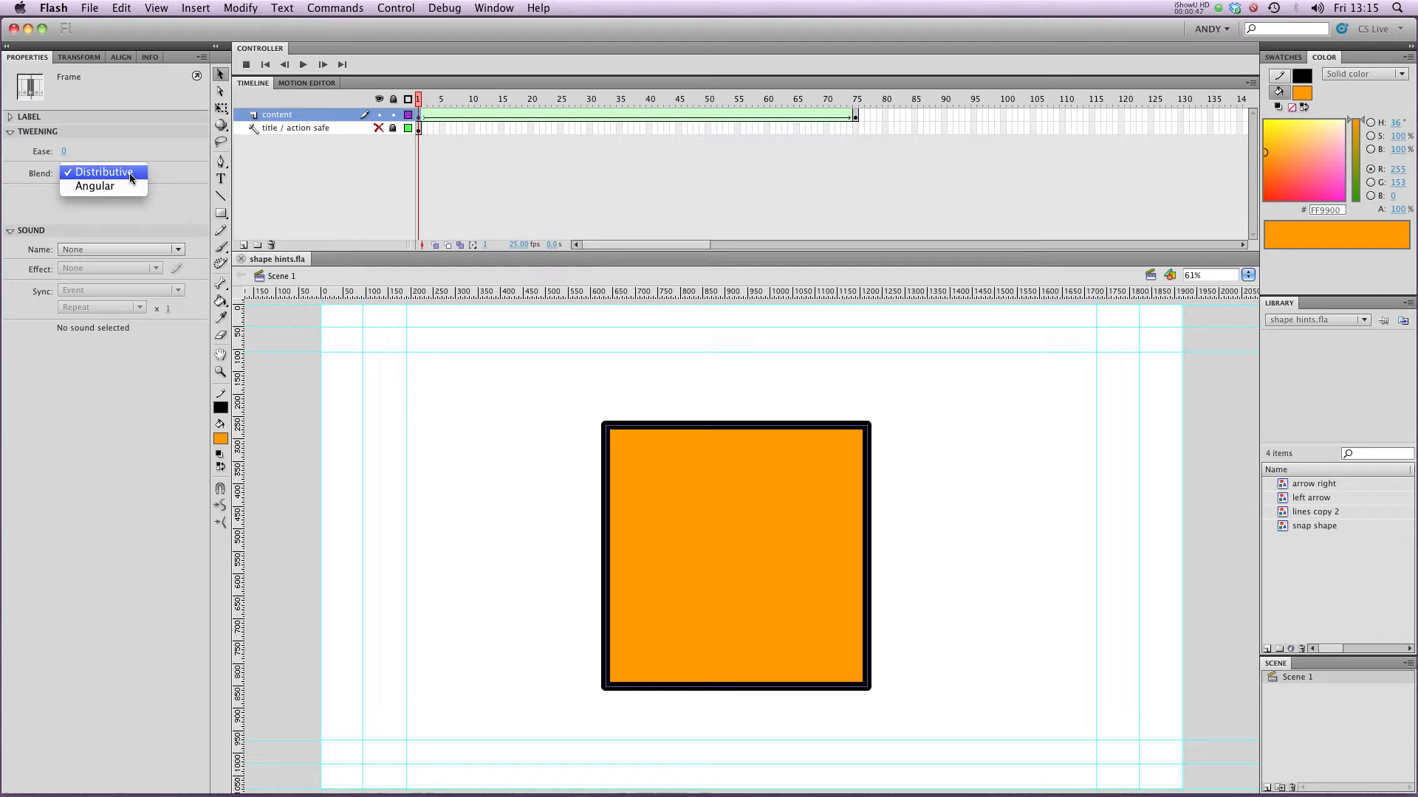
mouse_move(94, 186)
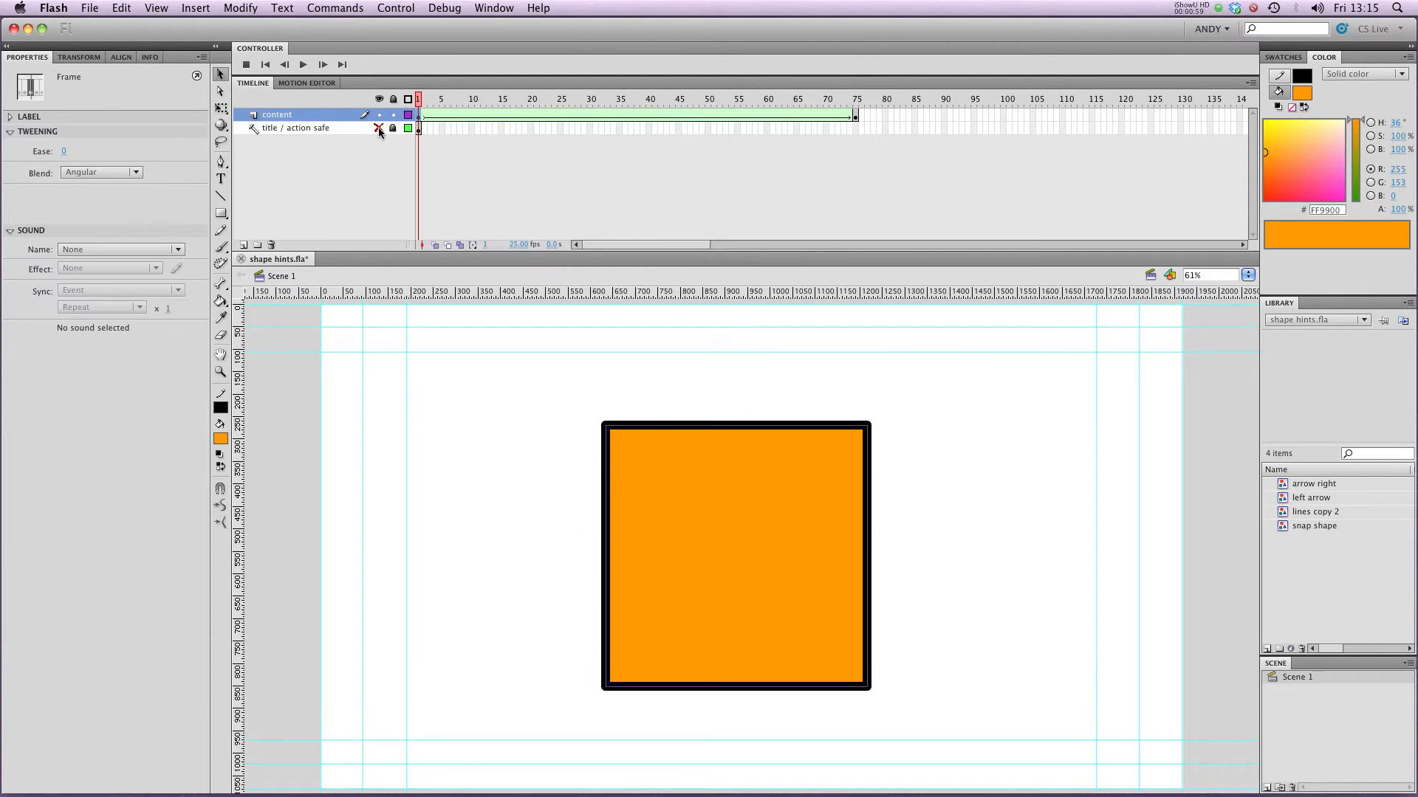
click(101, 172)
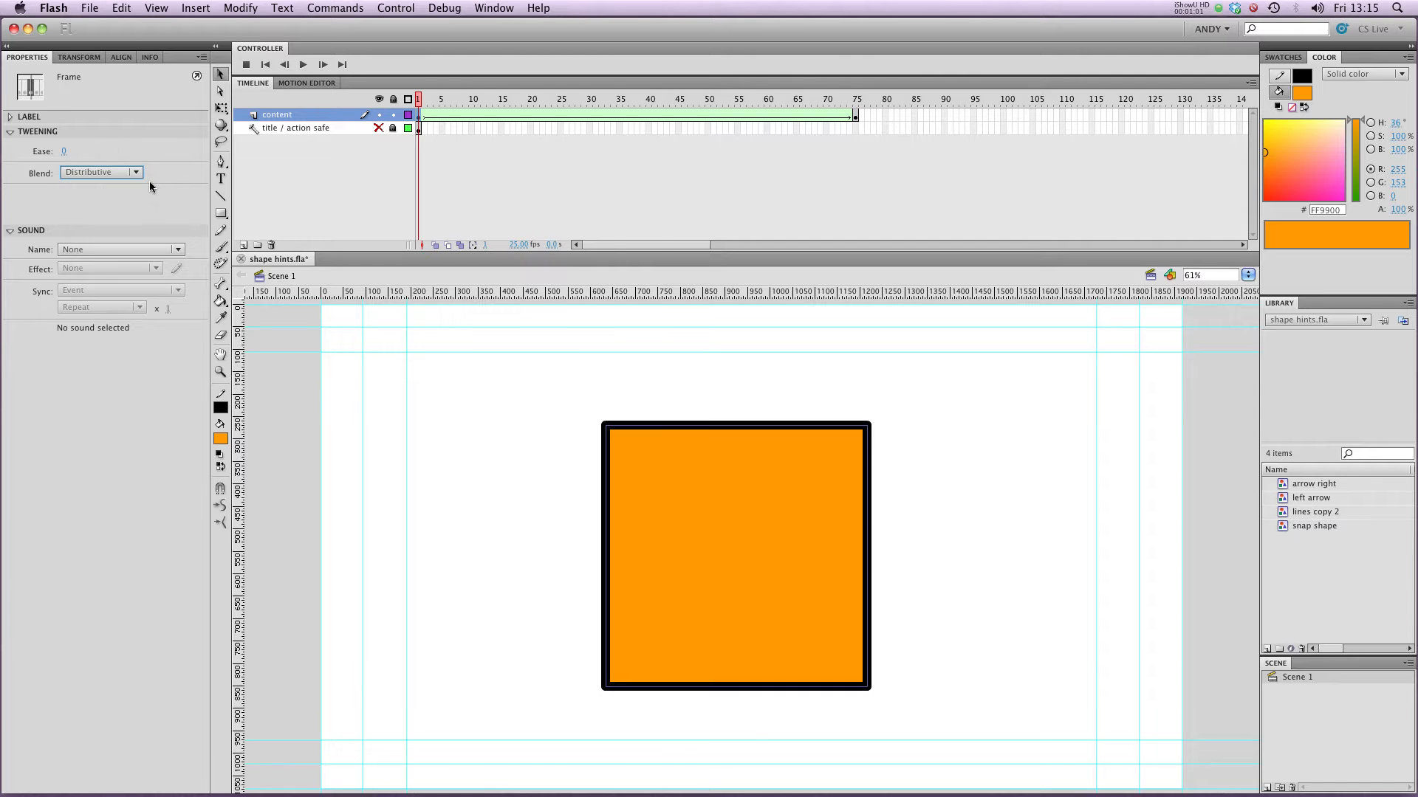
click(240, 8)
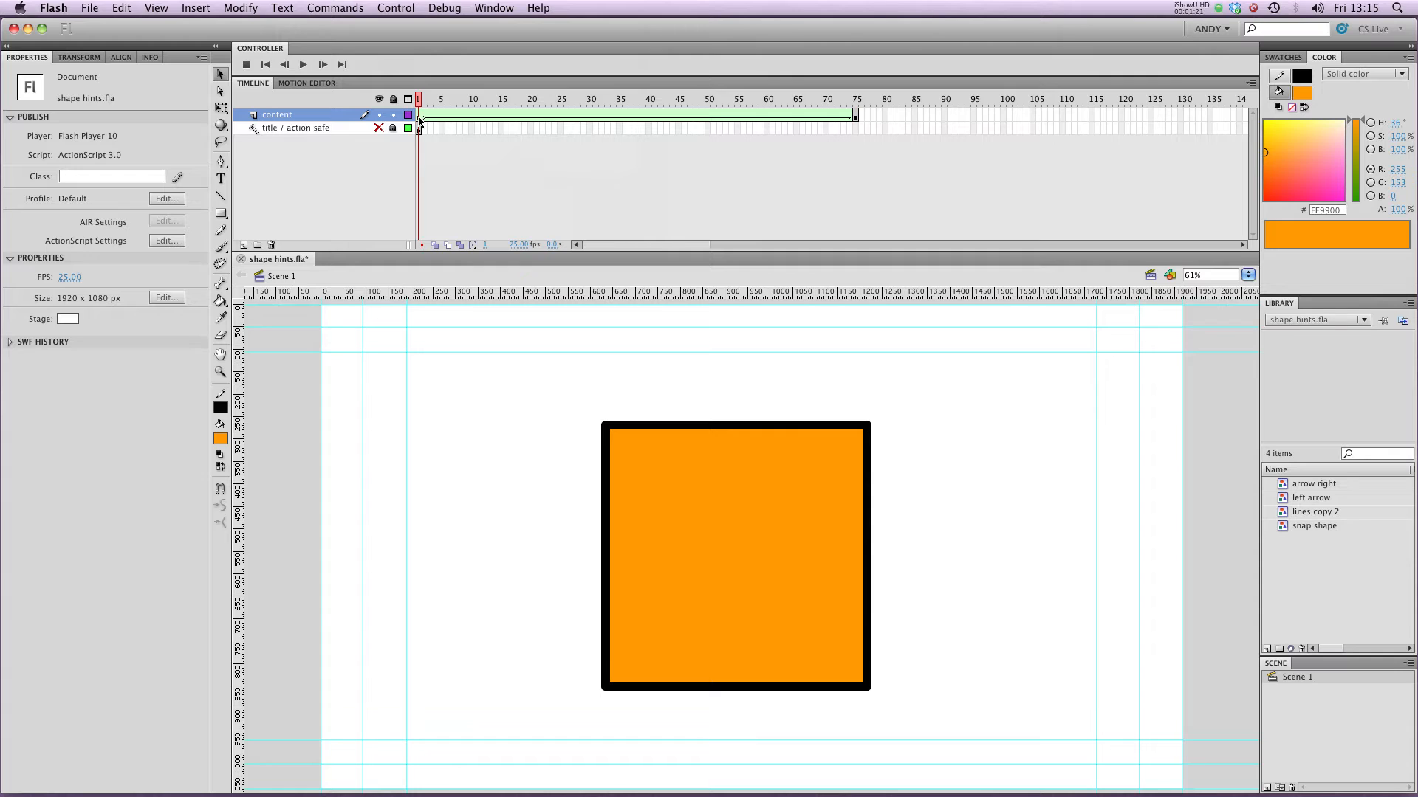
Add shape hint 'a' on frame 1 and snap it to the square's top-left corner
click(241, 7)
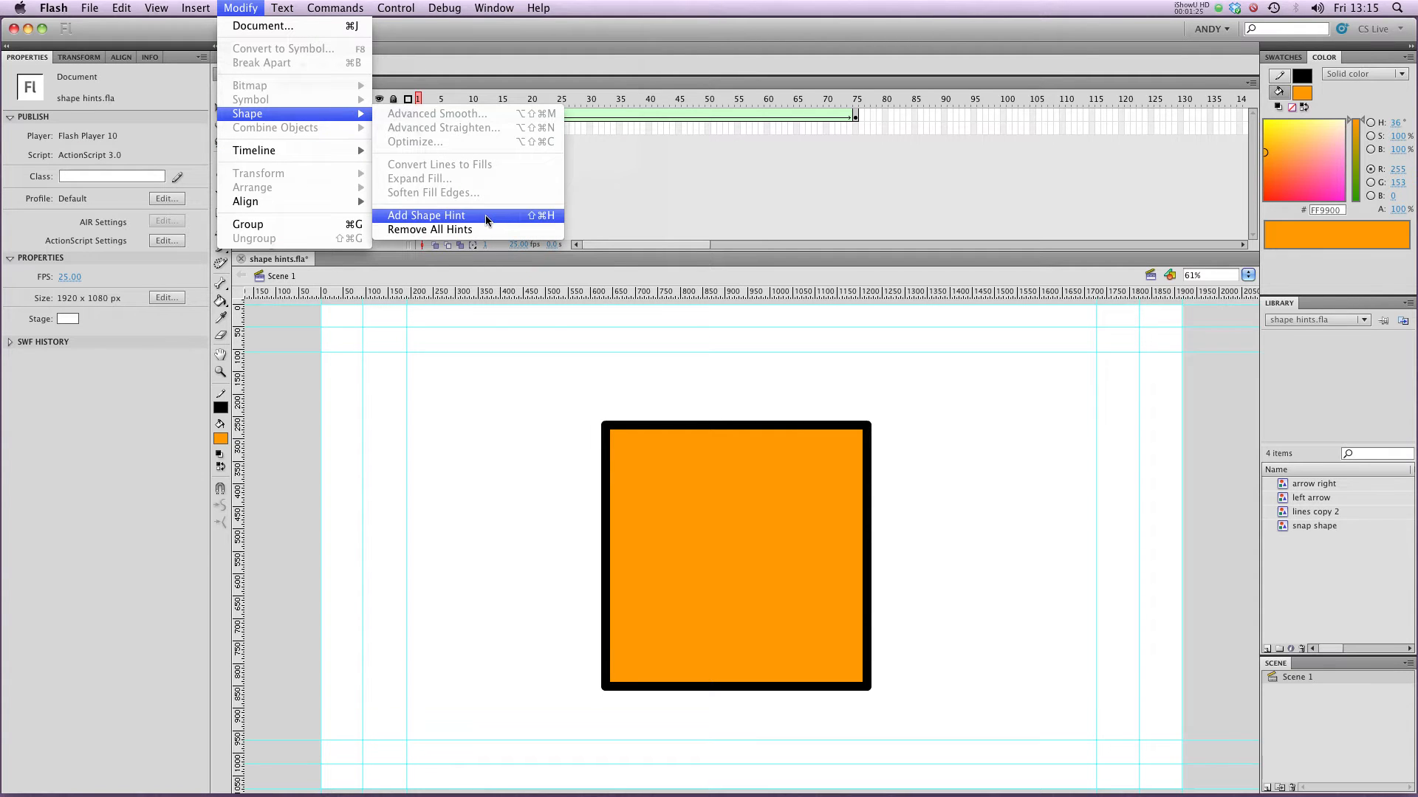
click(426, 215)
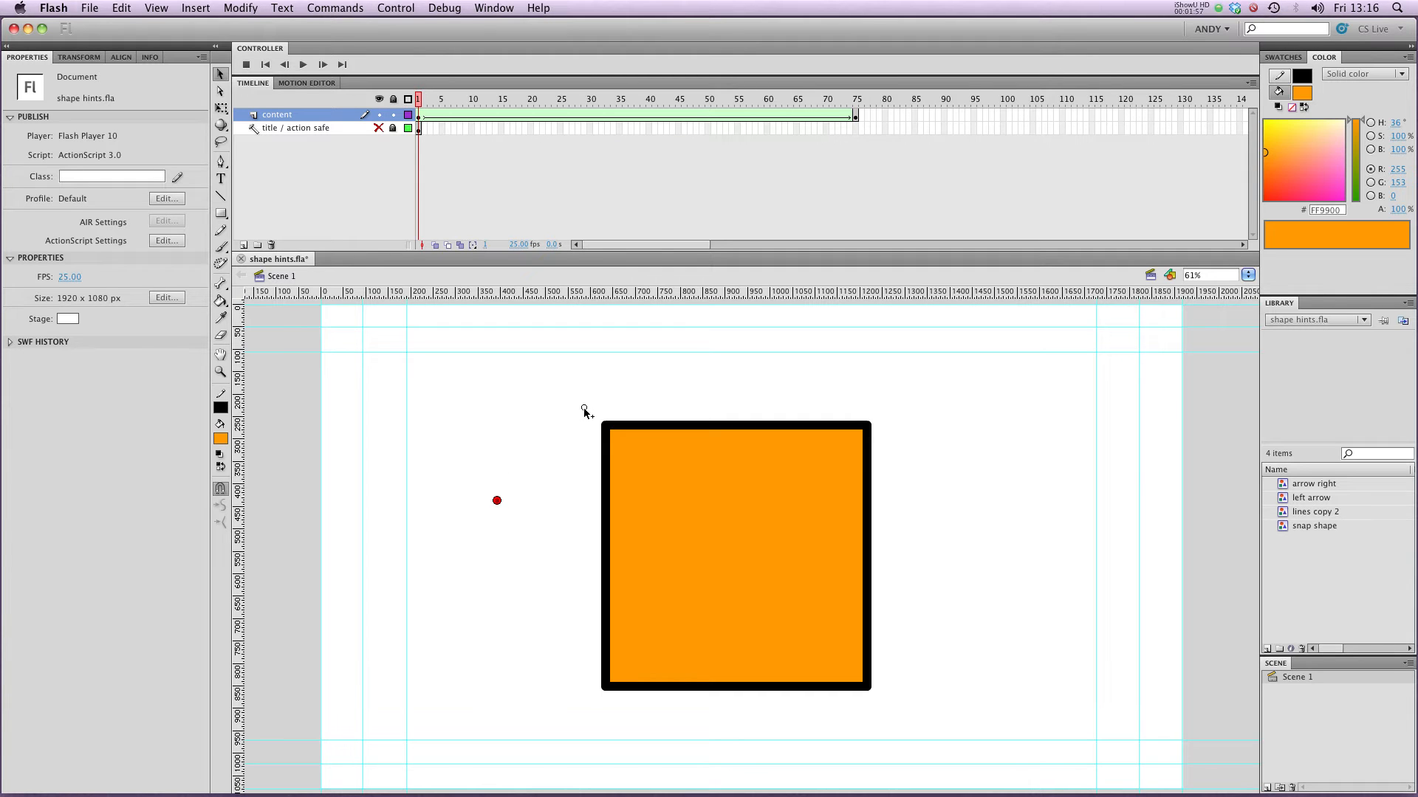
drag(496, 500, 606, 427)
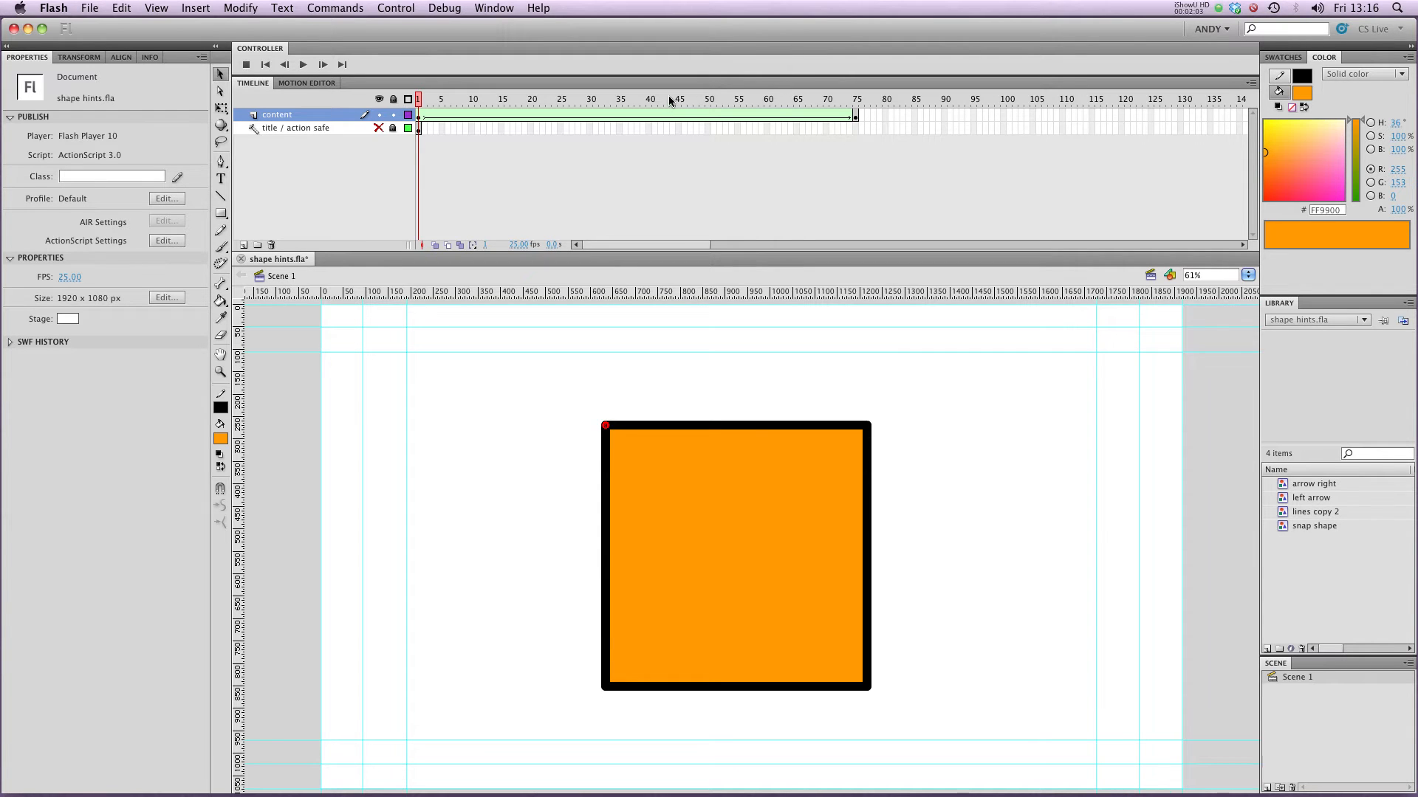
click(855, 97)
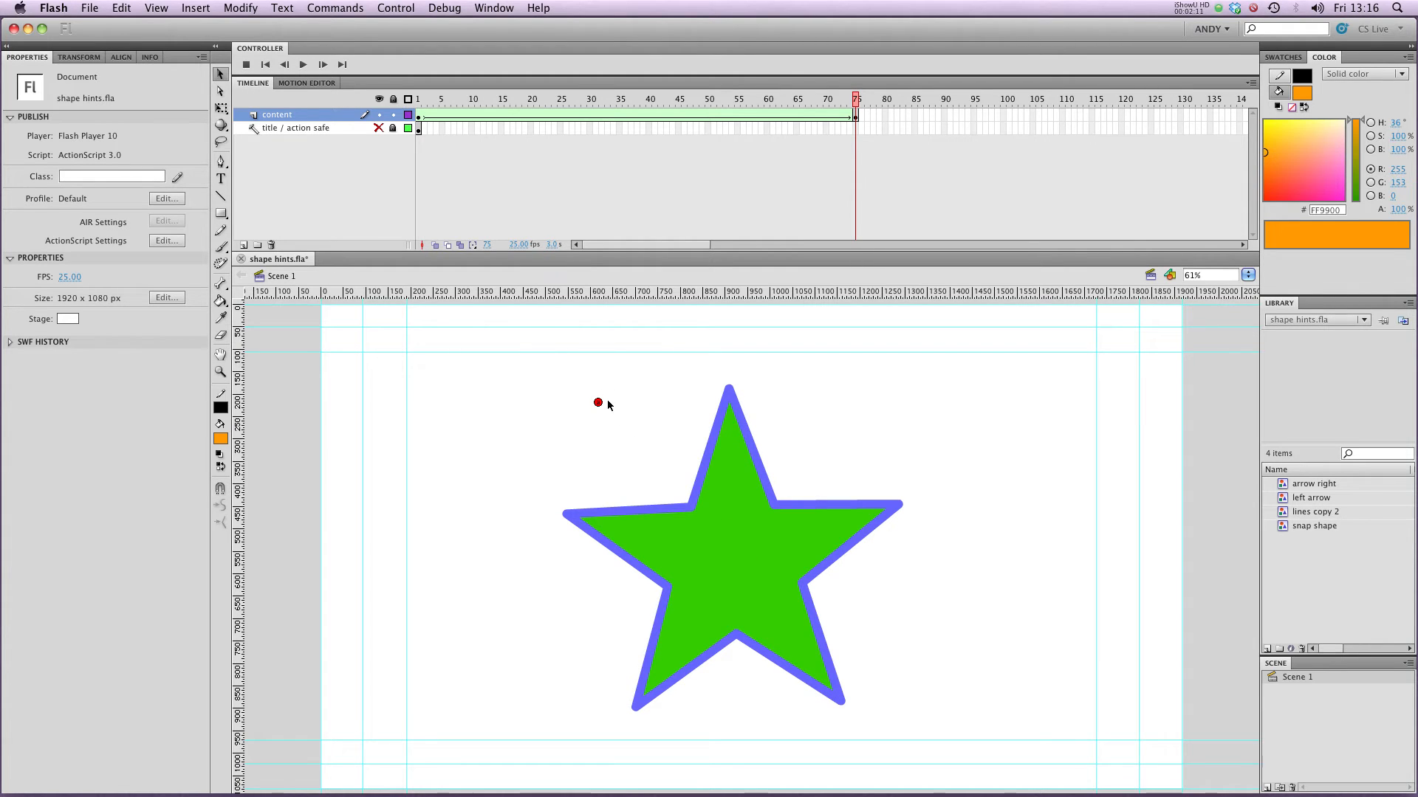
mouse_move(764, 407)
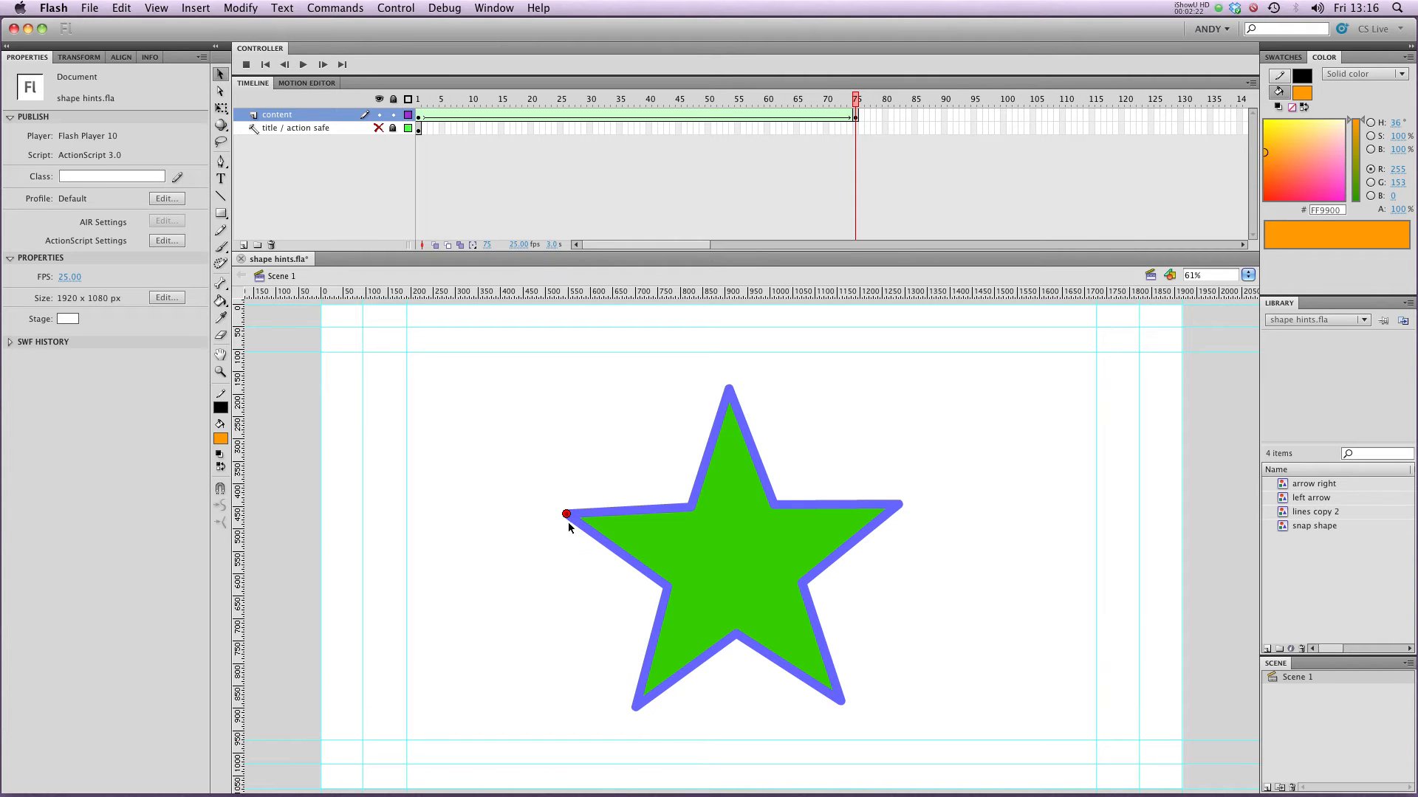
mouse_move(604, 471)
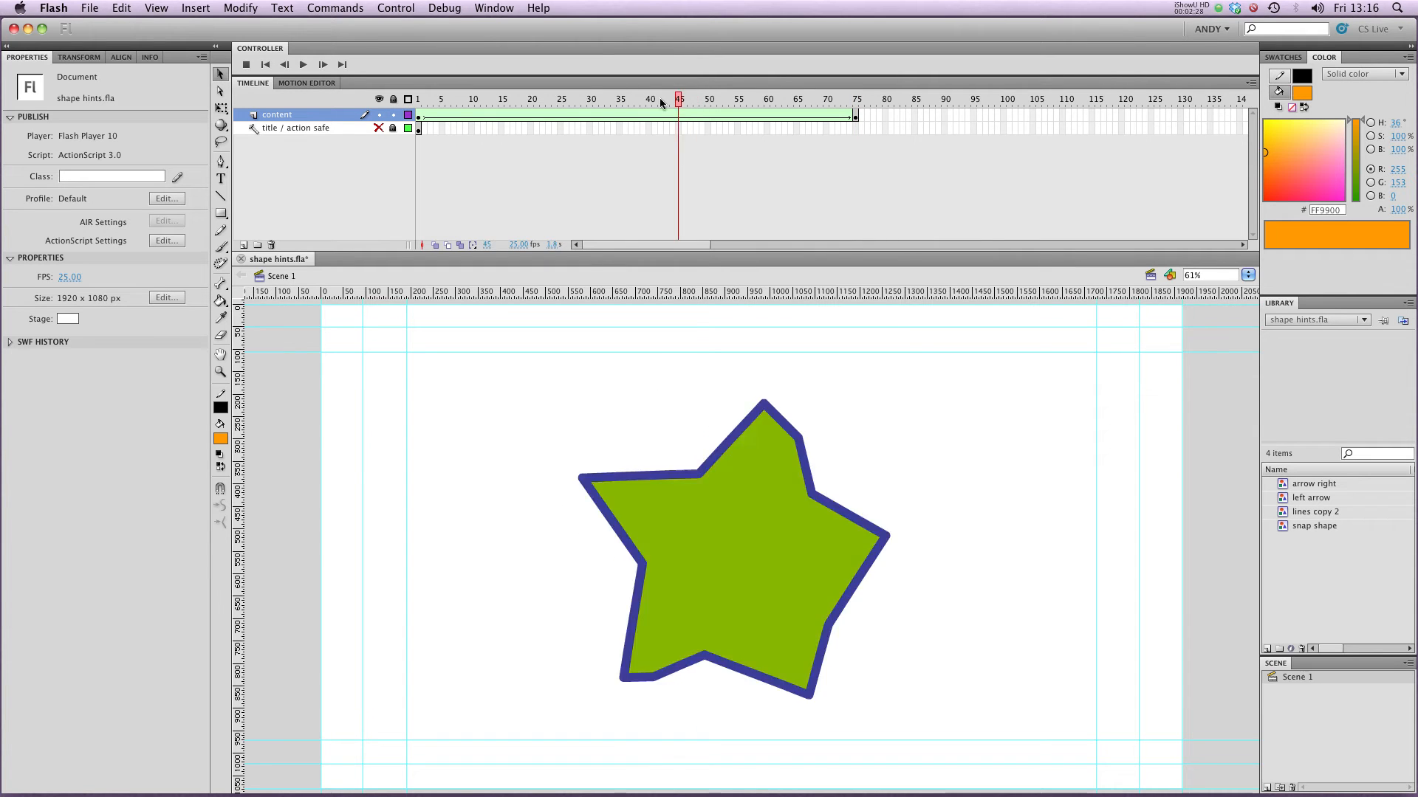
Scrub through the tween frames to check how the hinted morph plays
click(512, 97)
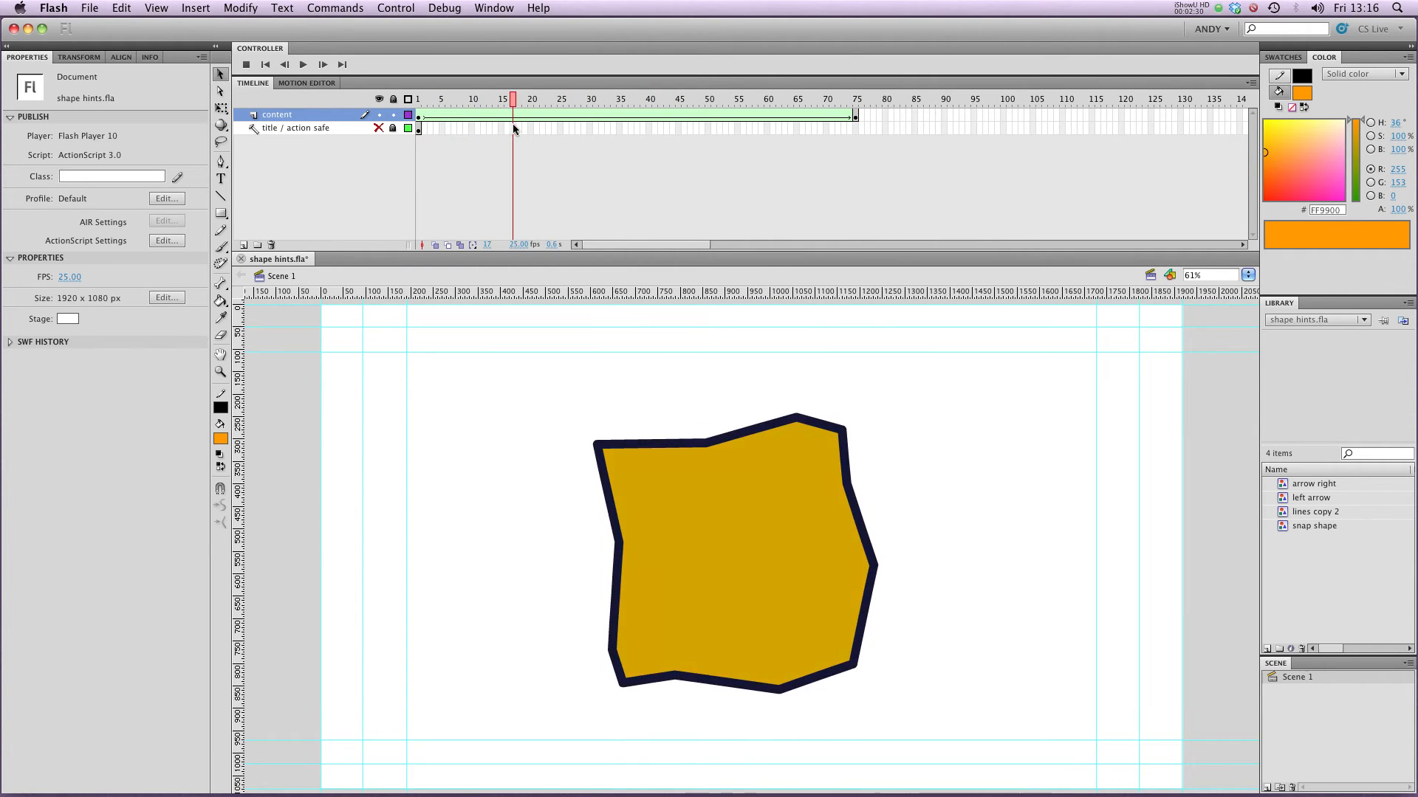
click(419, 98)
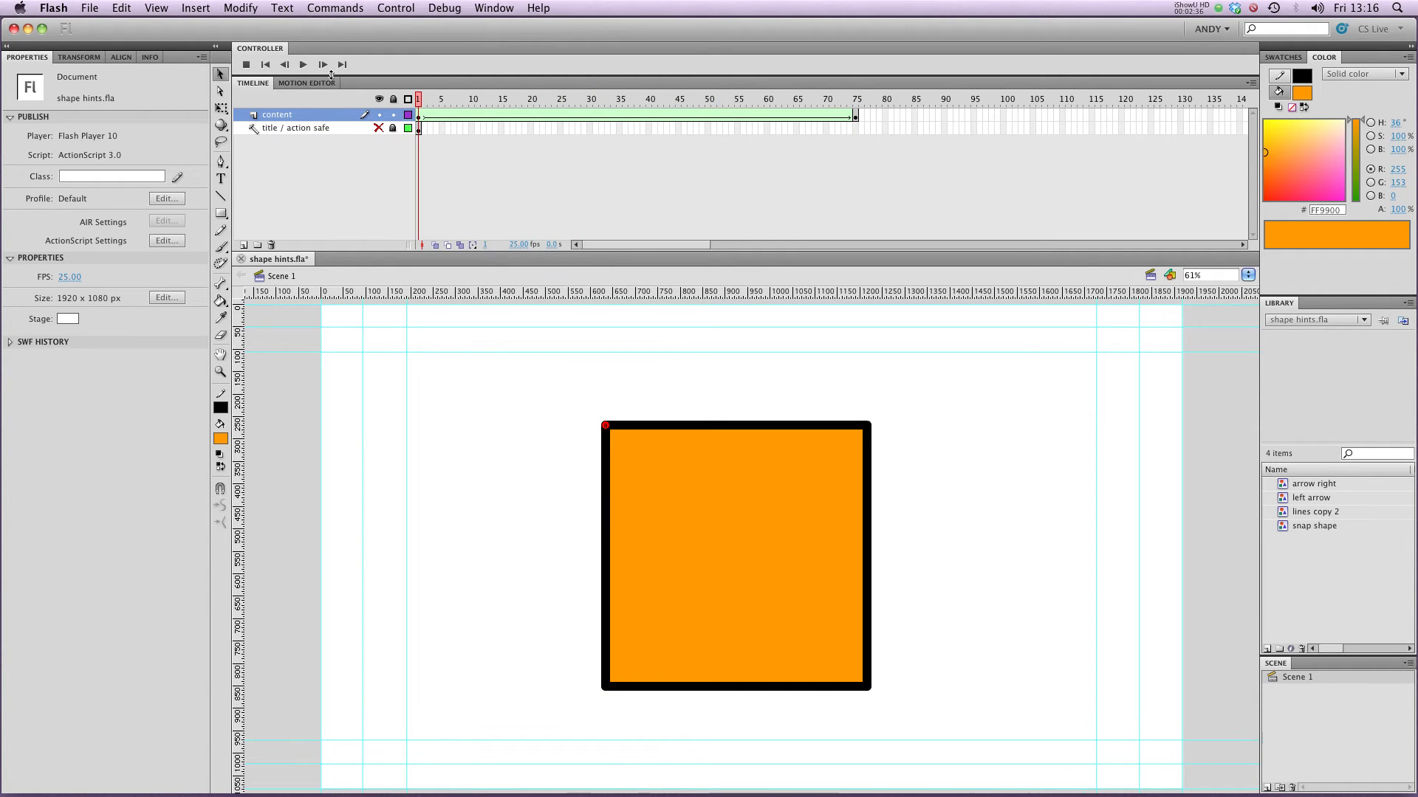
click(644, 97)
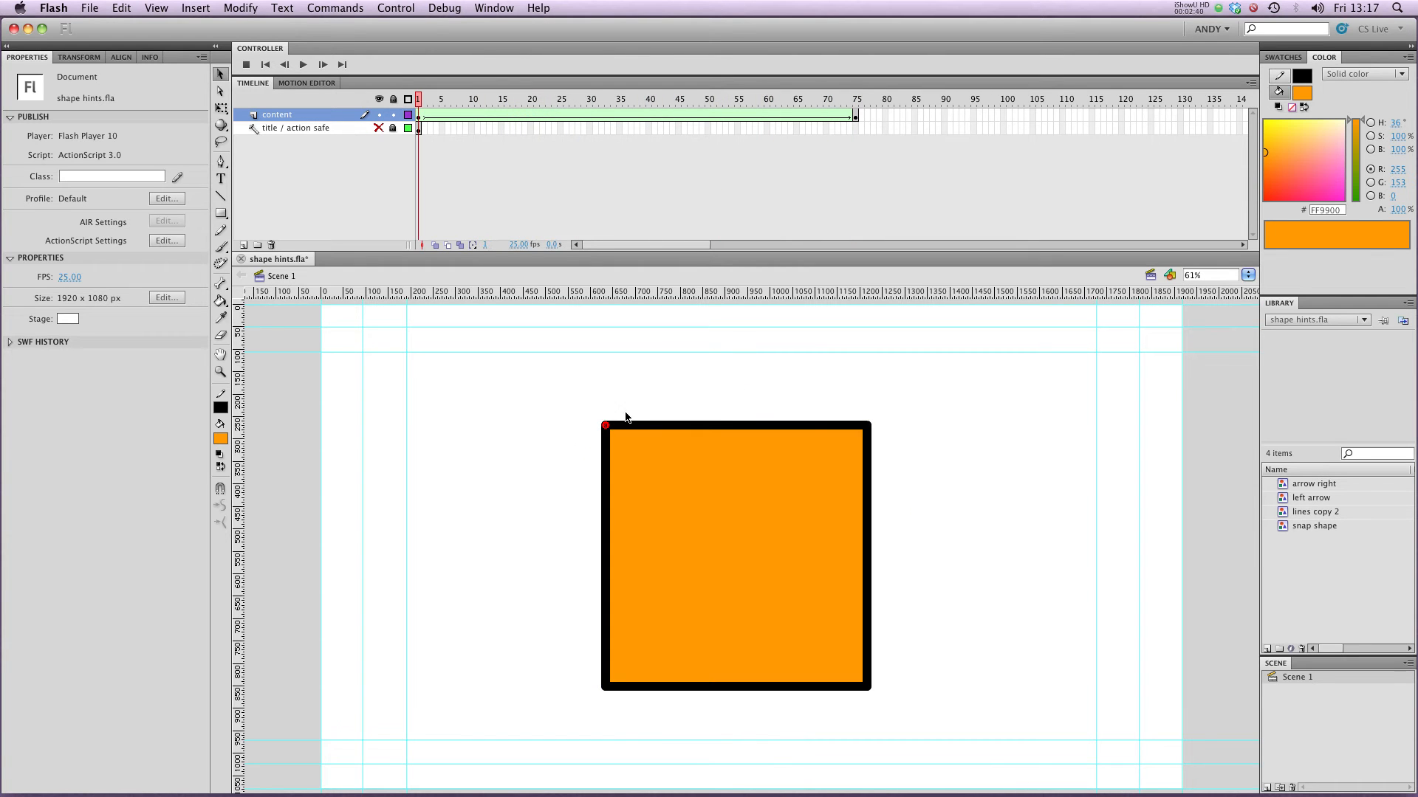
mouse_move(762, 120)
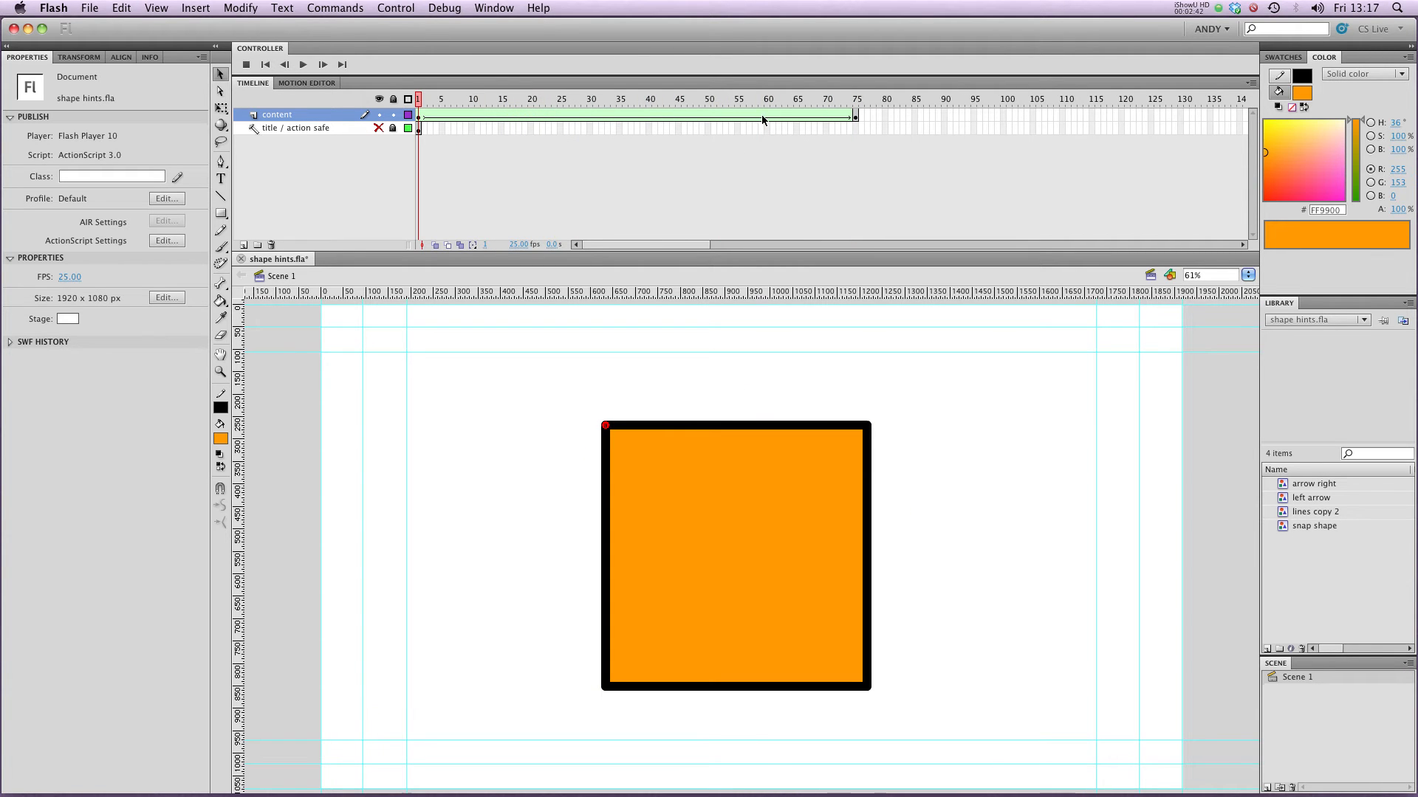
click(518, 99)
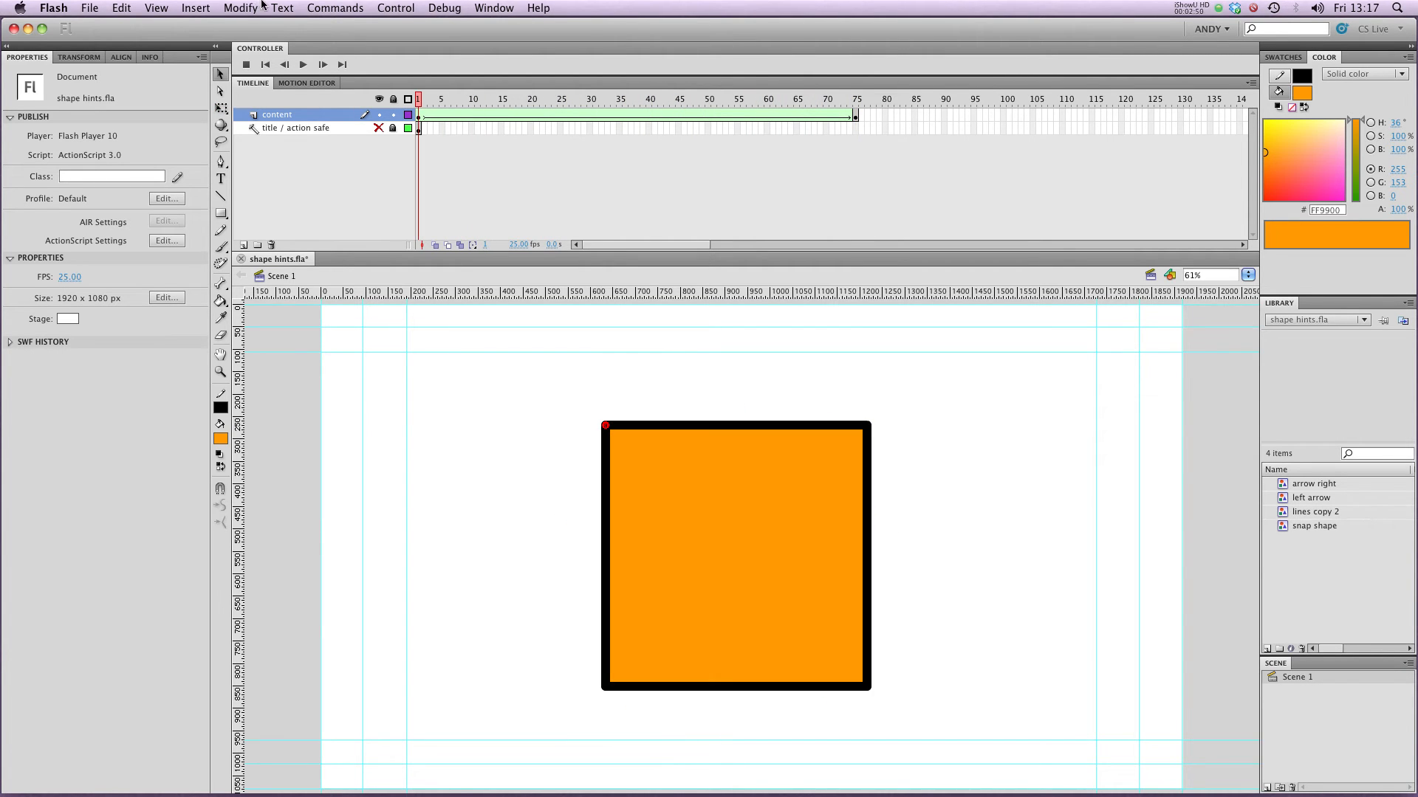
Add a second shape hint pairing the square's top-right corner with the star's right point
click(240, 7)
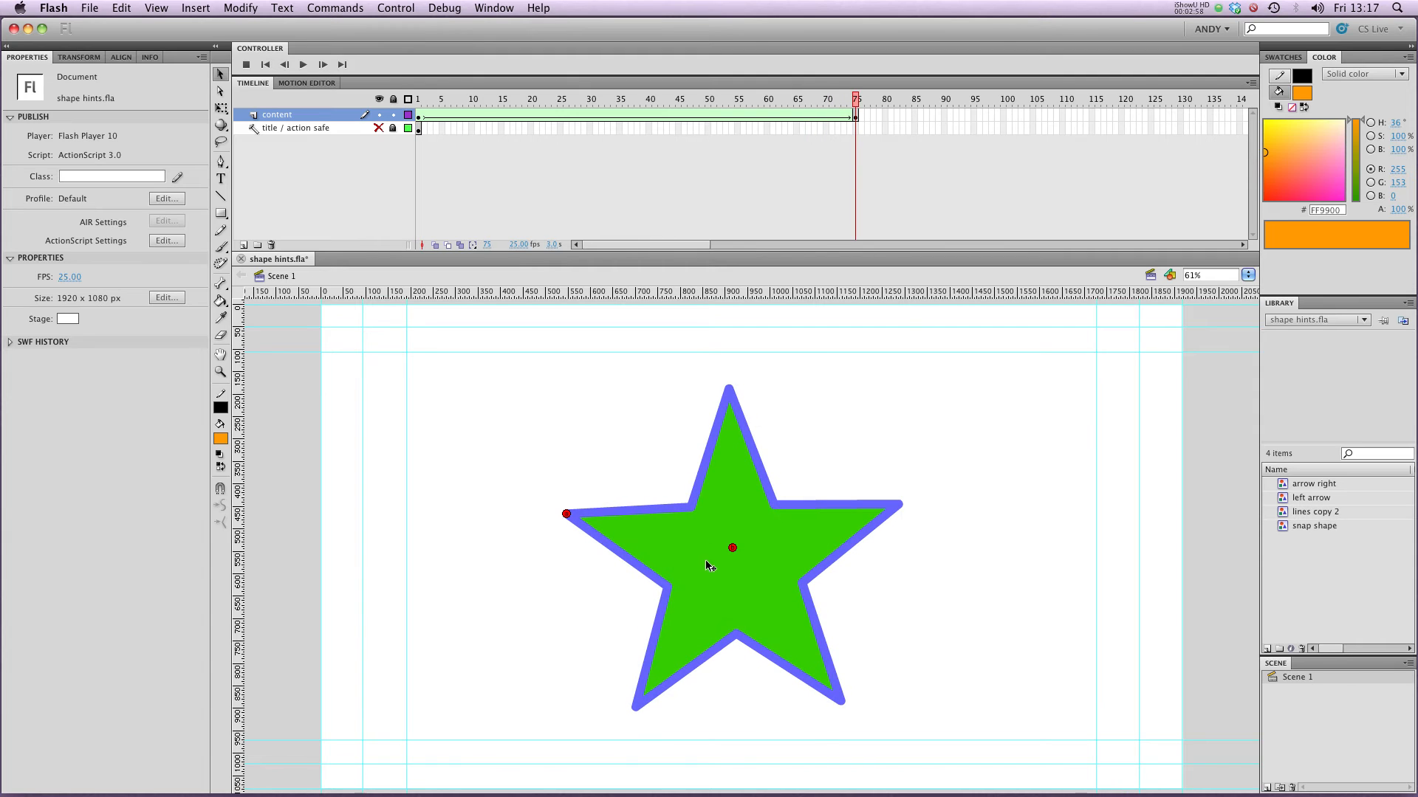
mouse_move(732, 548)
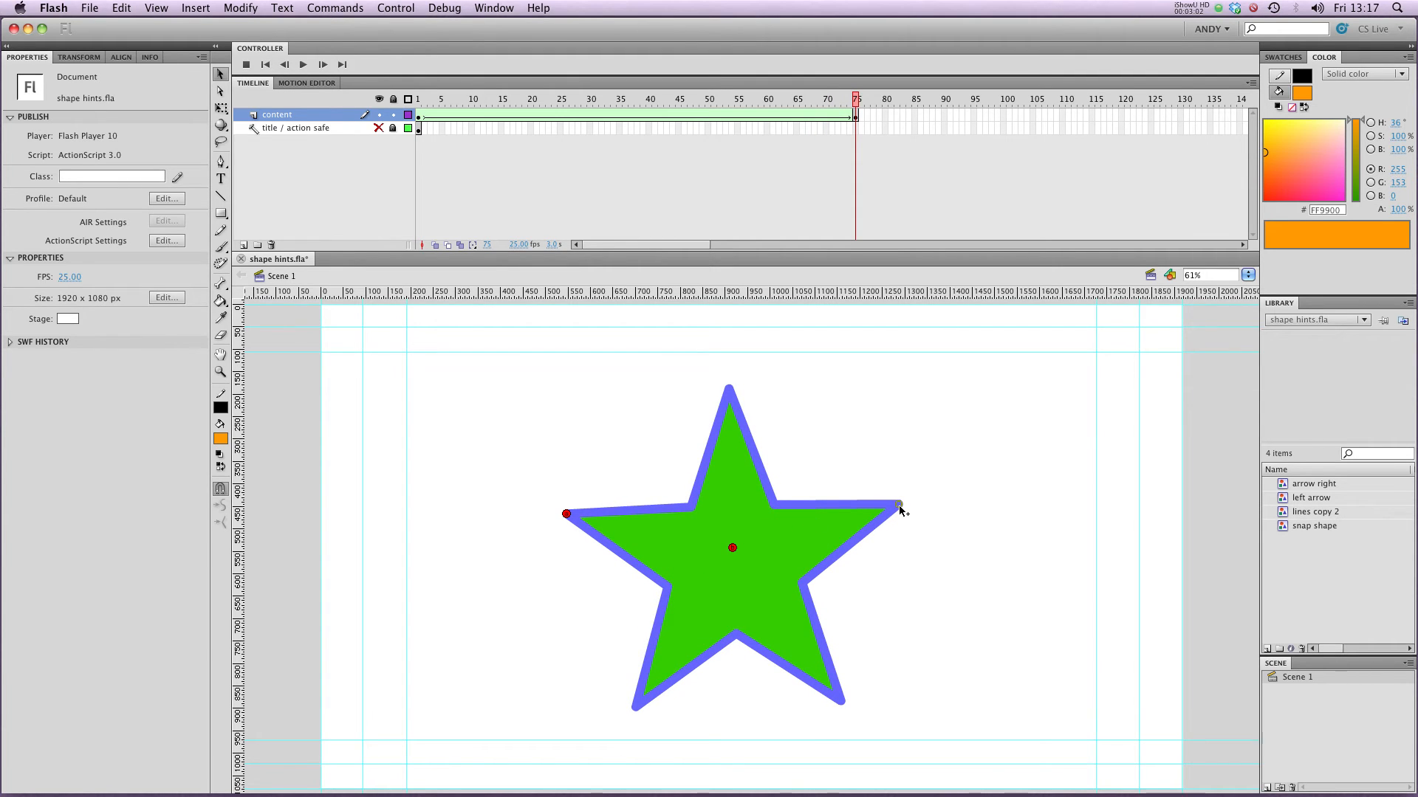
click(649, 98)
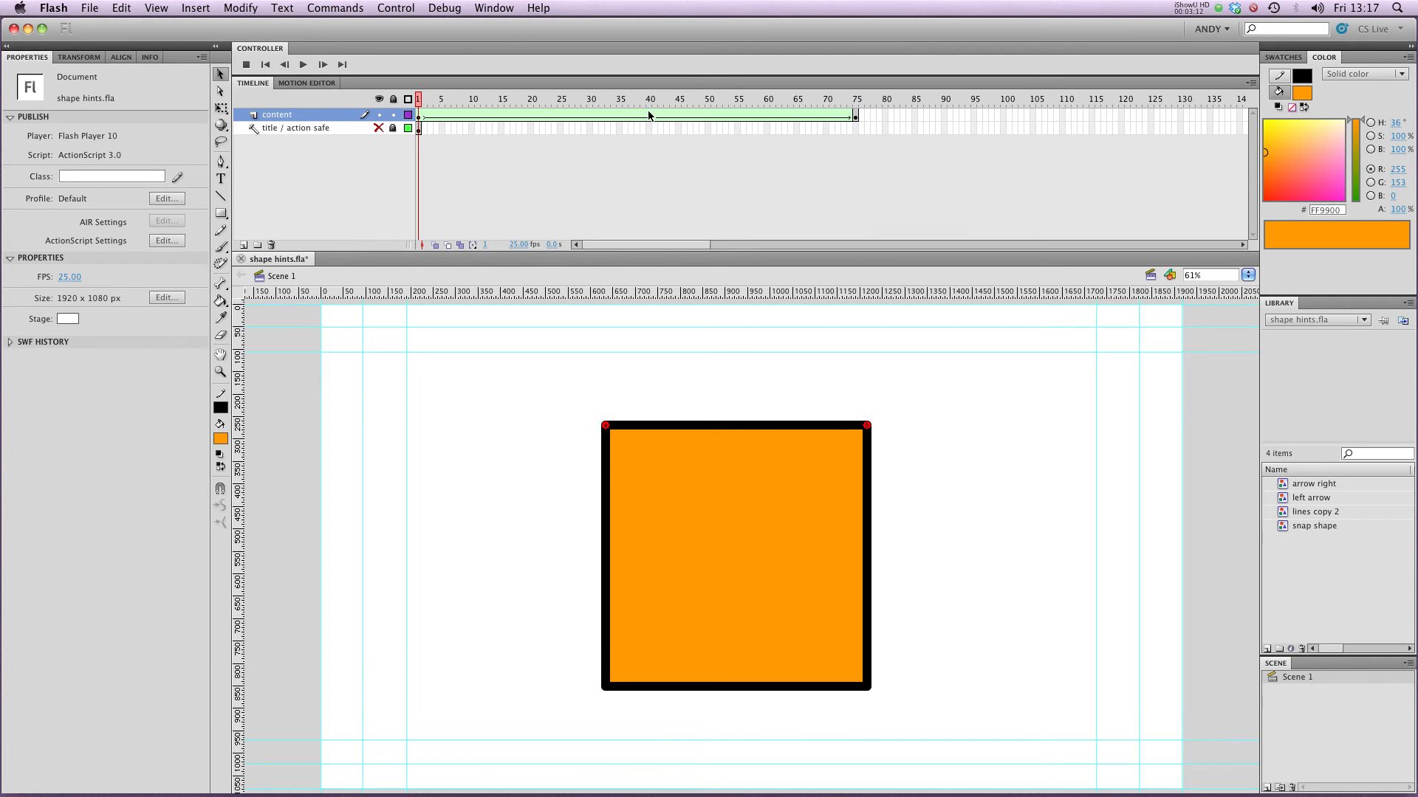
click(837, 115)
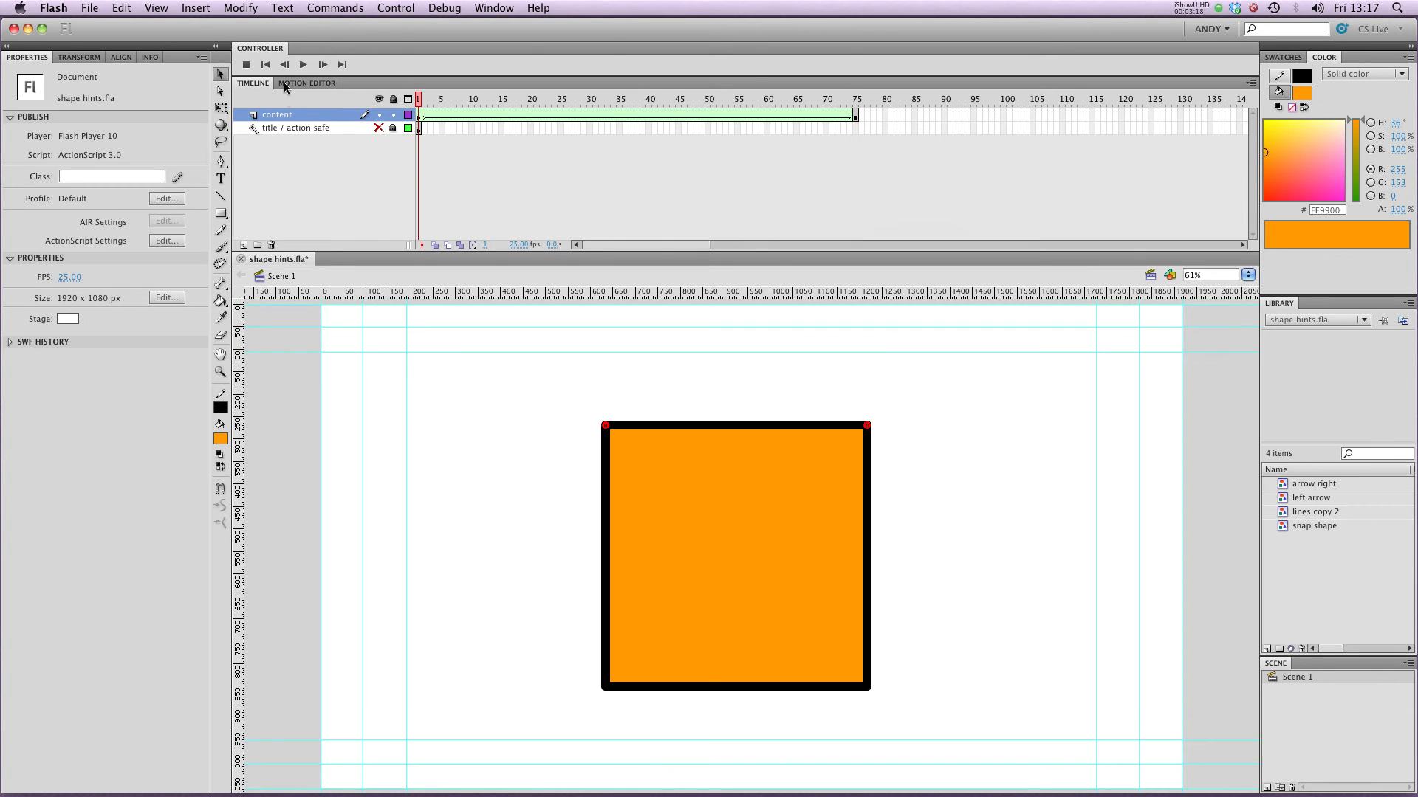
Add a third hint pinned to the square's bottom-left corner and the star's lower-left point
click(239, 8)
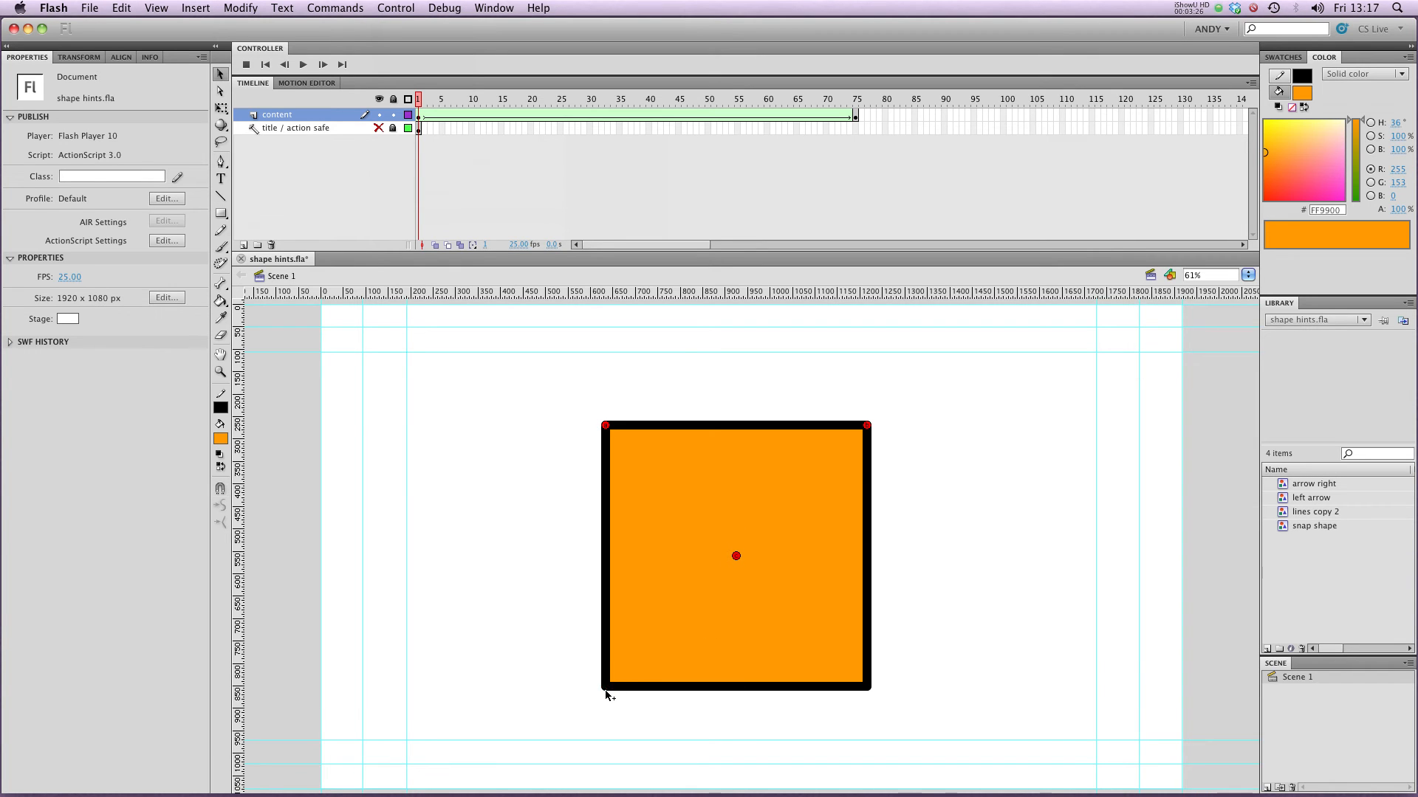
click(855, 98)
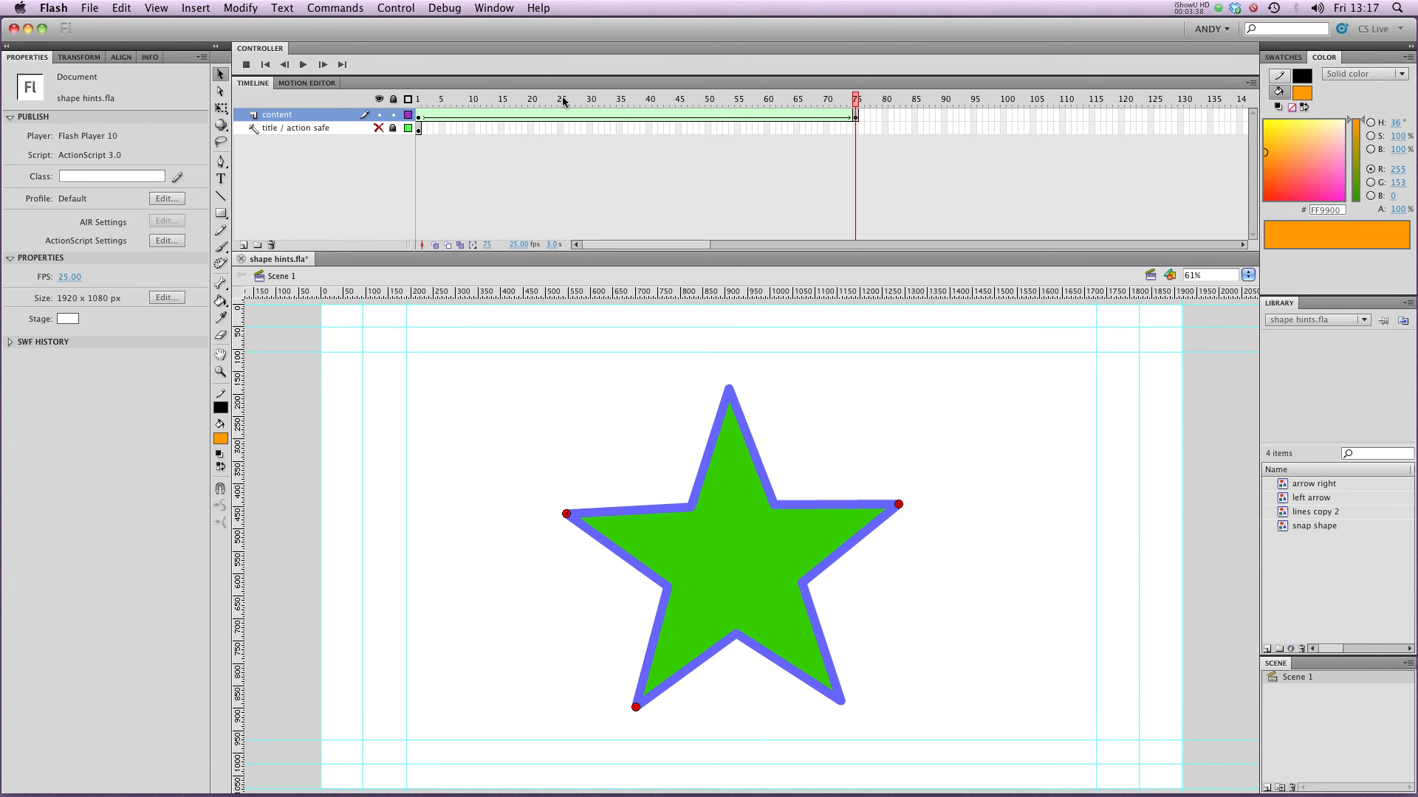
click(239, 8)
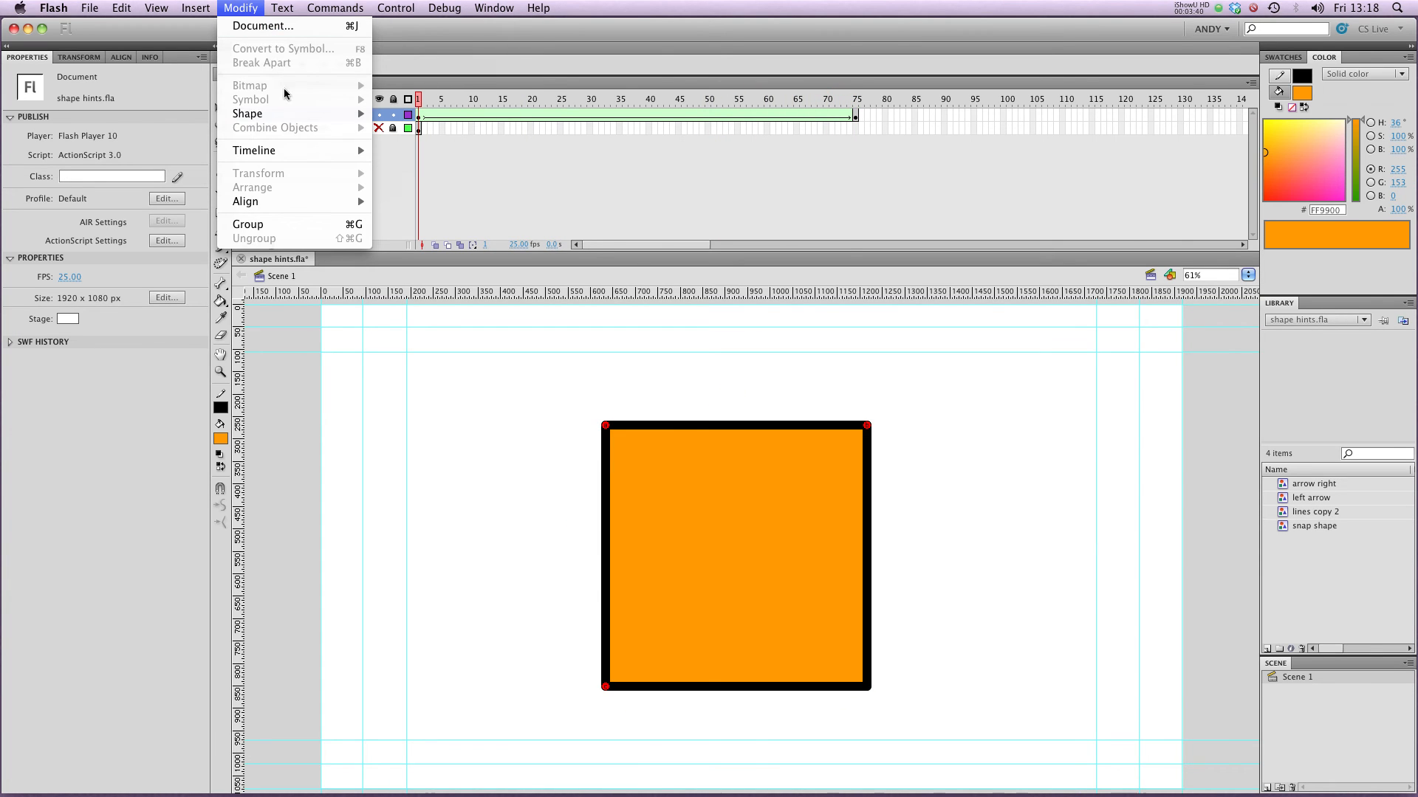
mouse_move(247, 113)
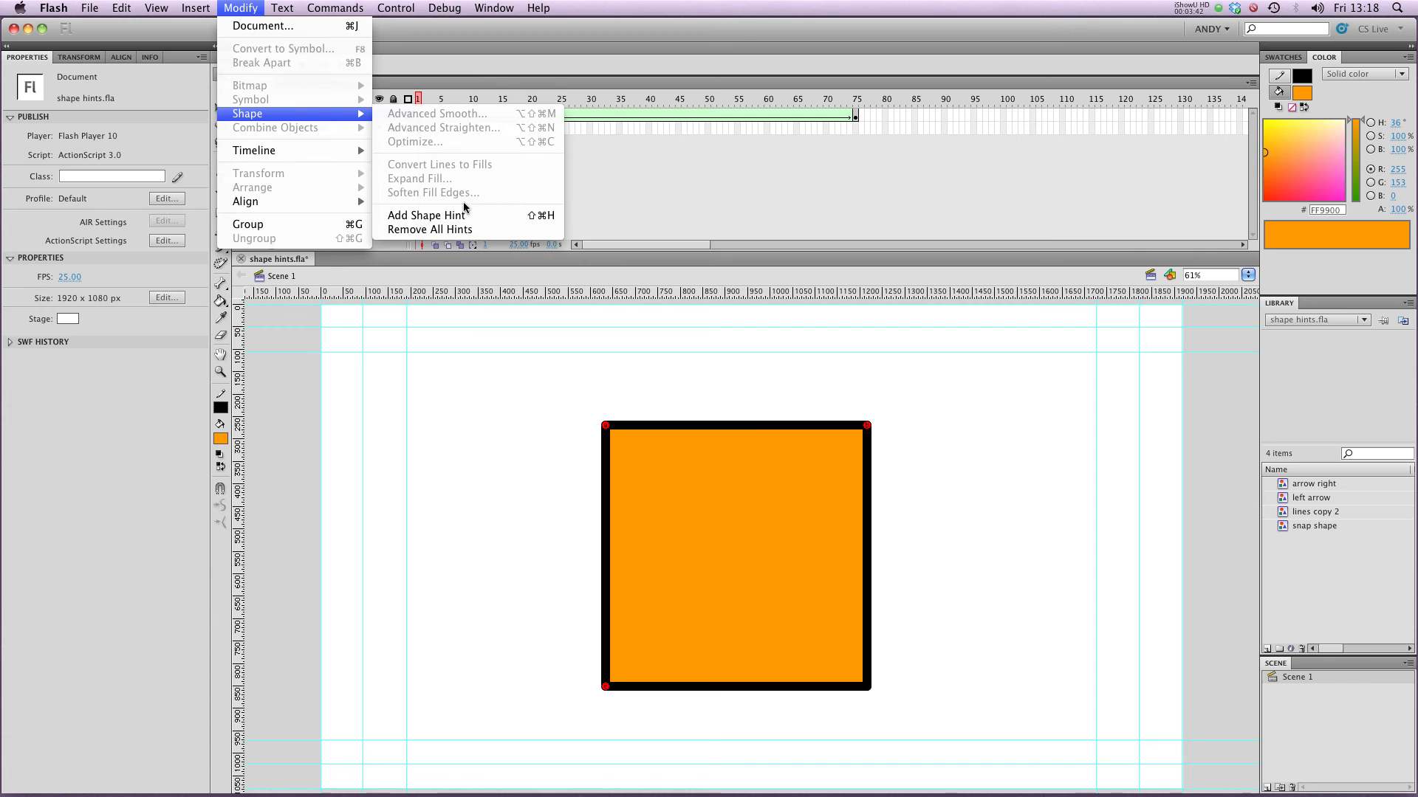
Add a fourth shape hint for the square's last corner via Modify > Shape
click(426, 215)
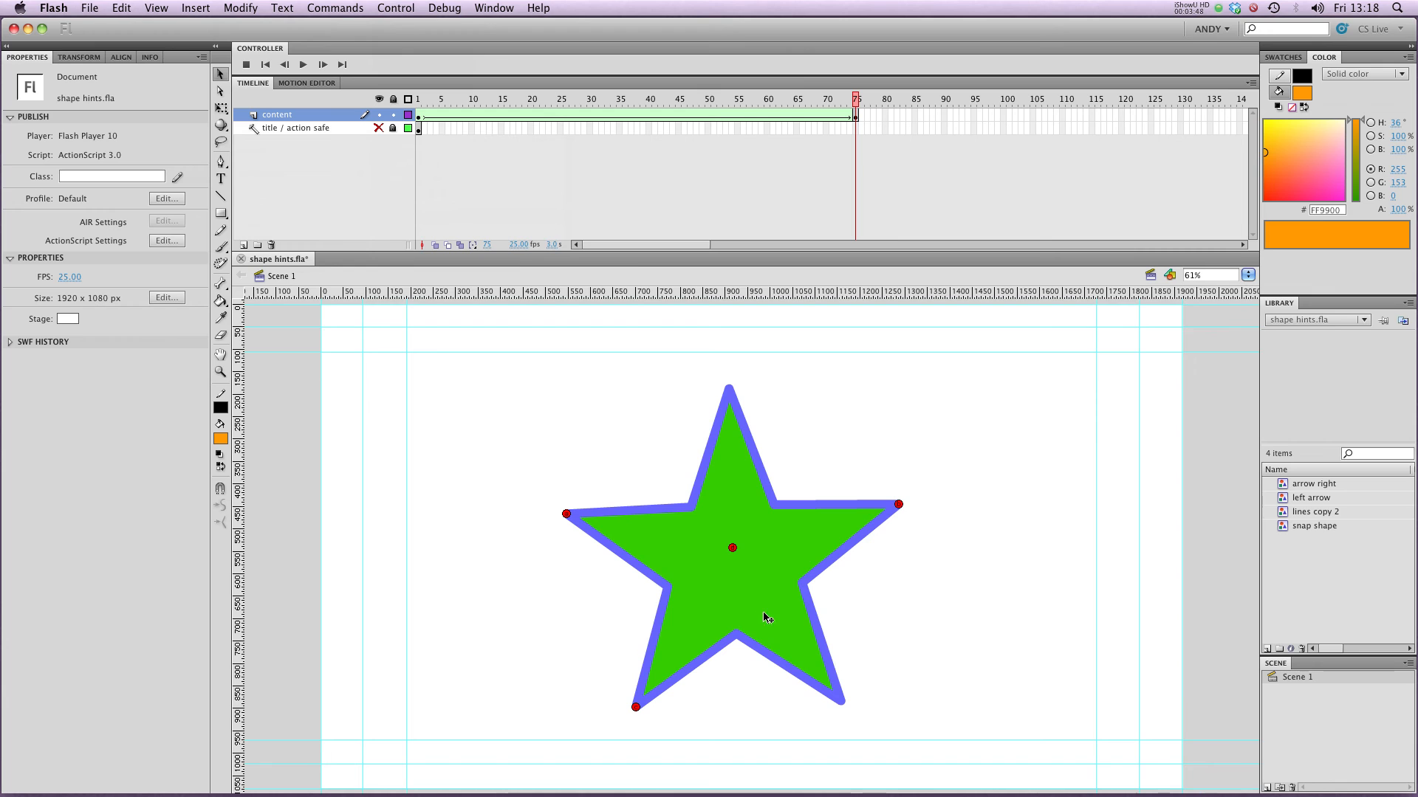
mouse_move(848, 706)
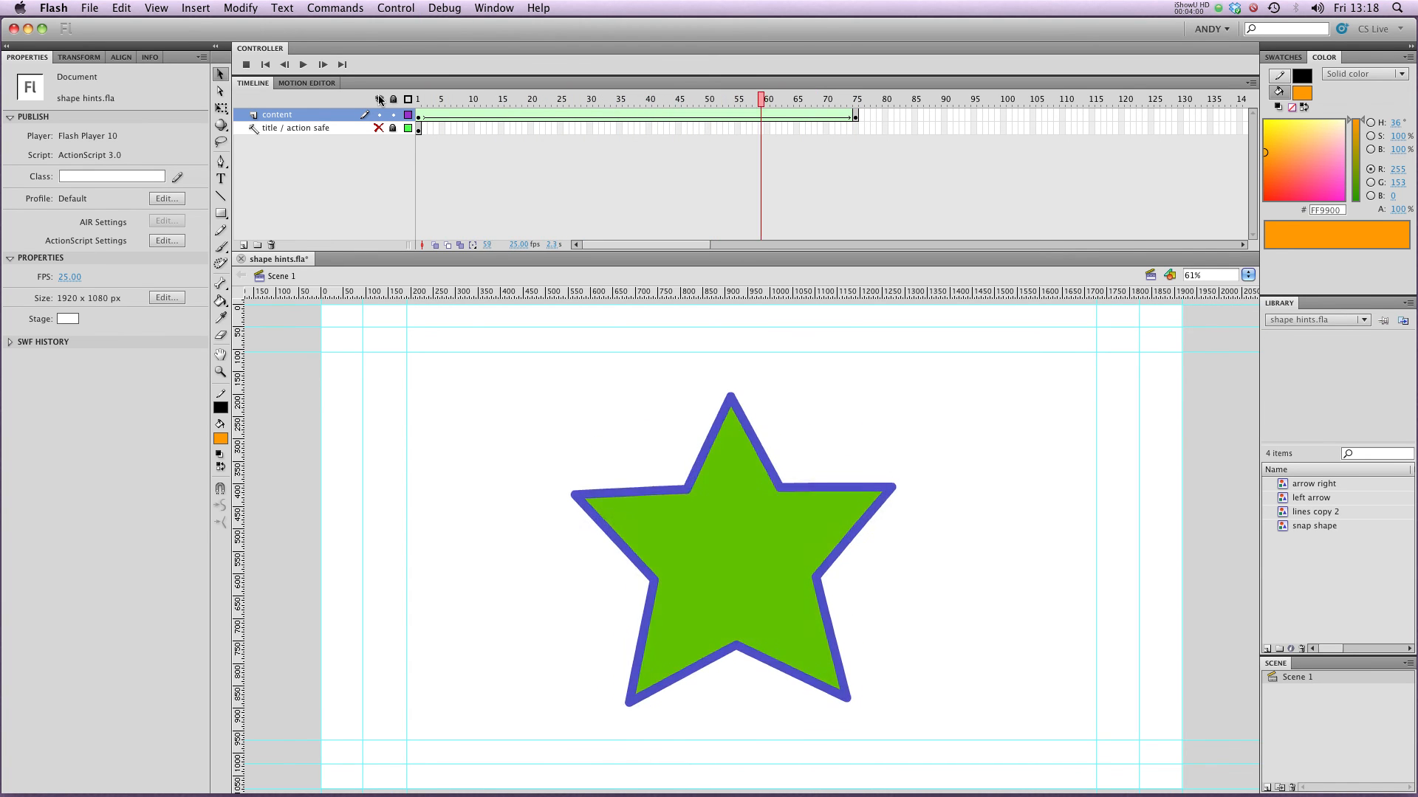
Step through early tween frames to watch the square start bending into the star
click(471, 98)
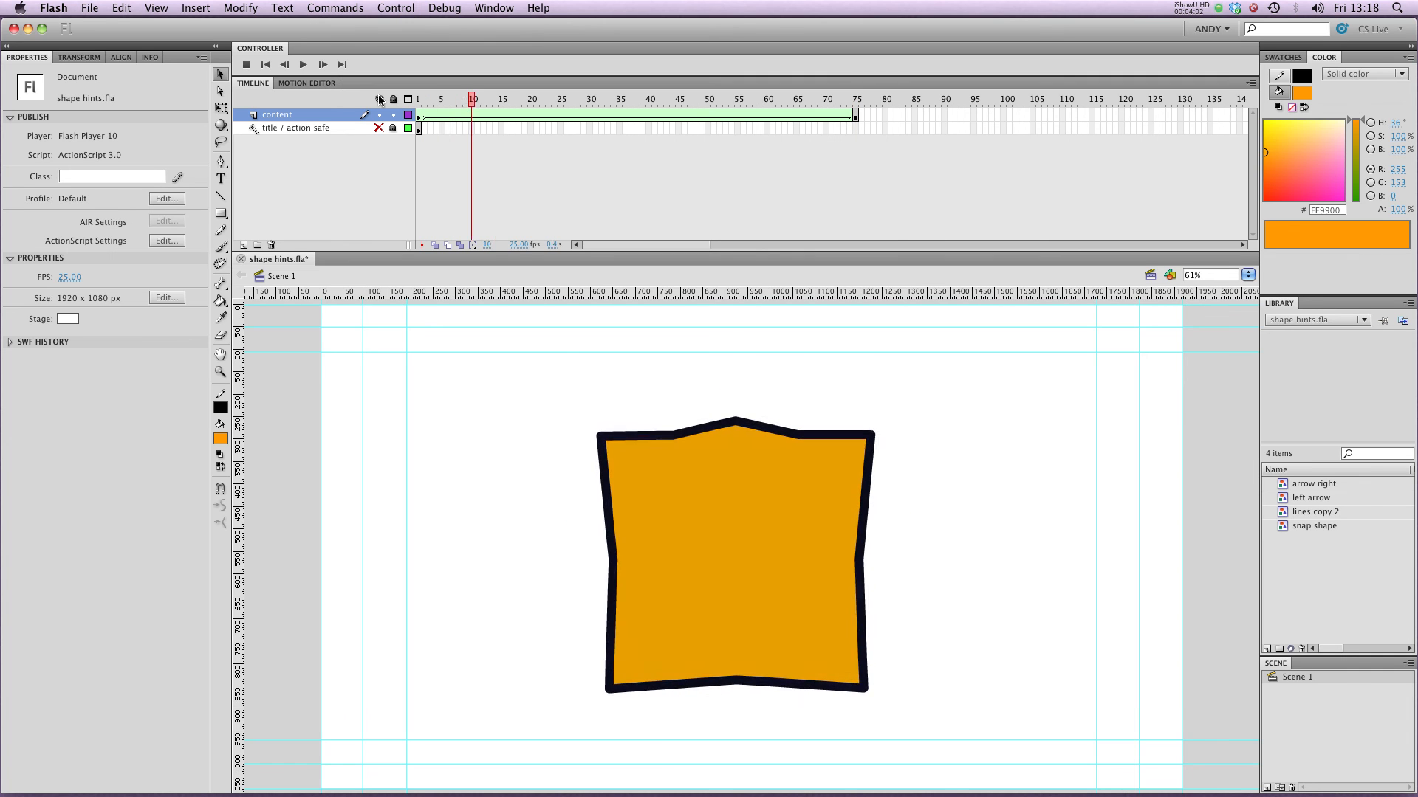
click(754, 100)
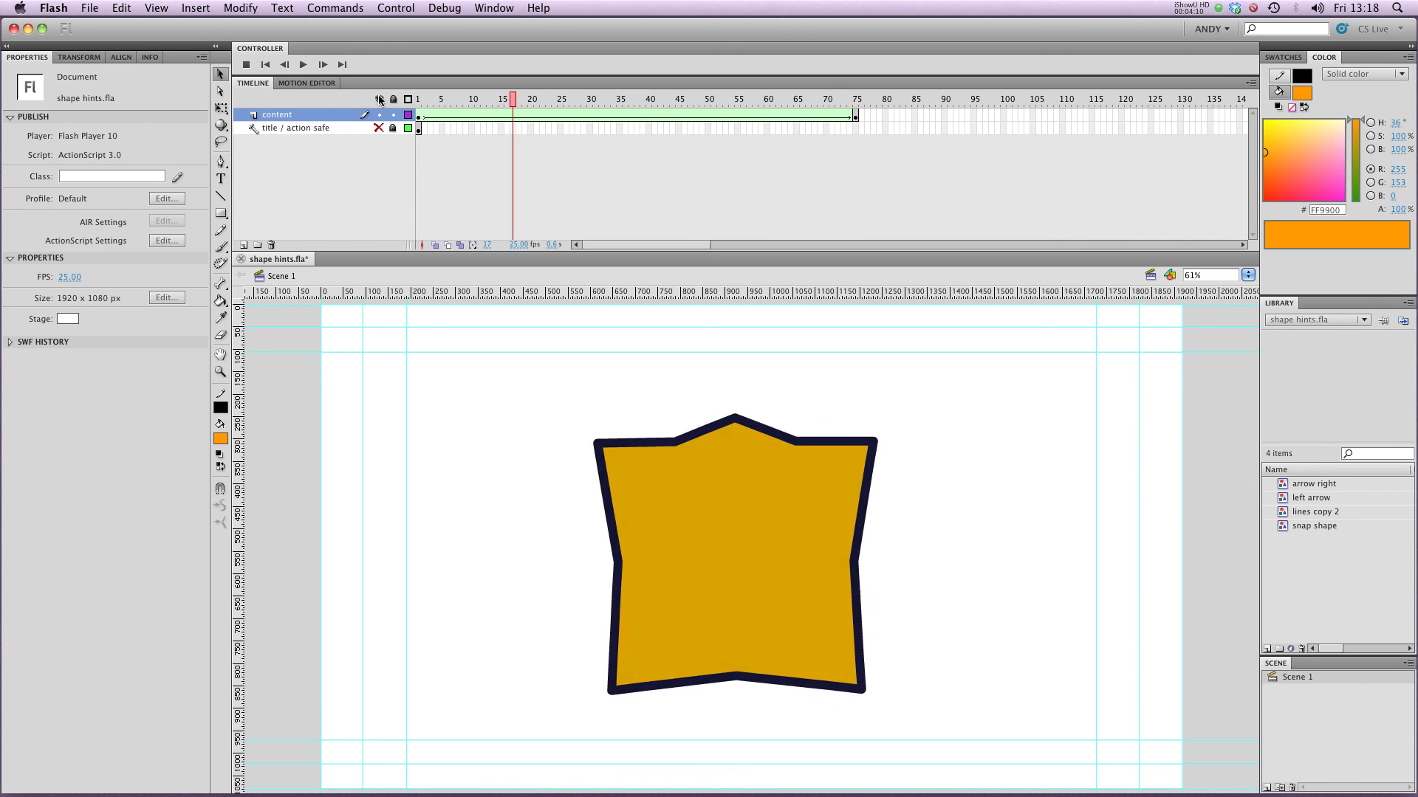
click(796, 98)
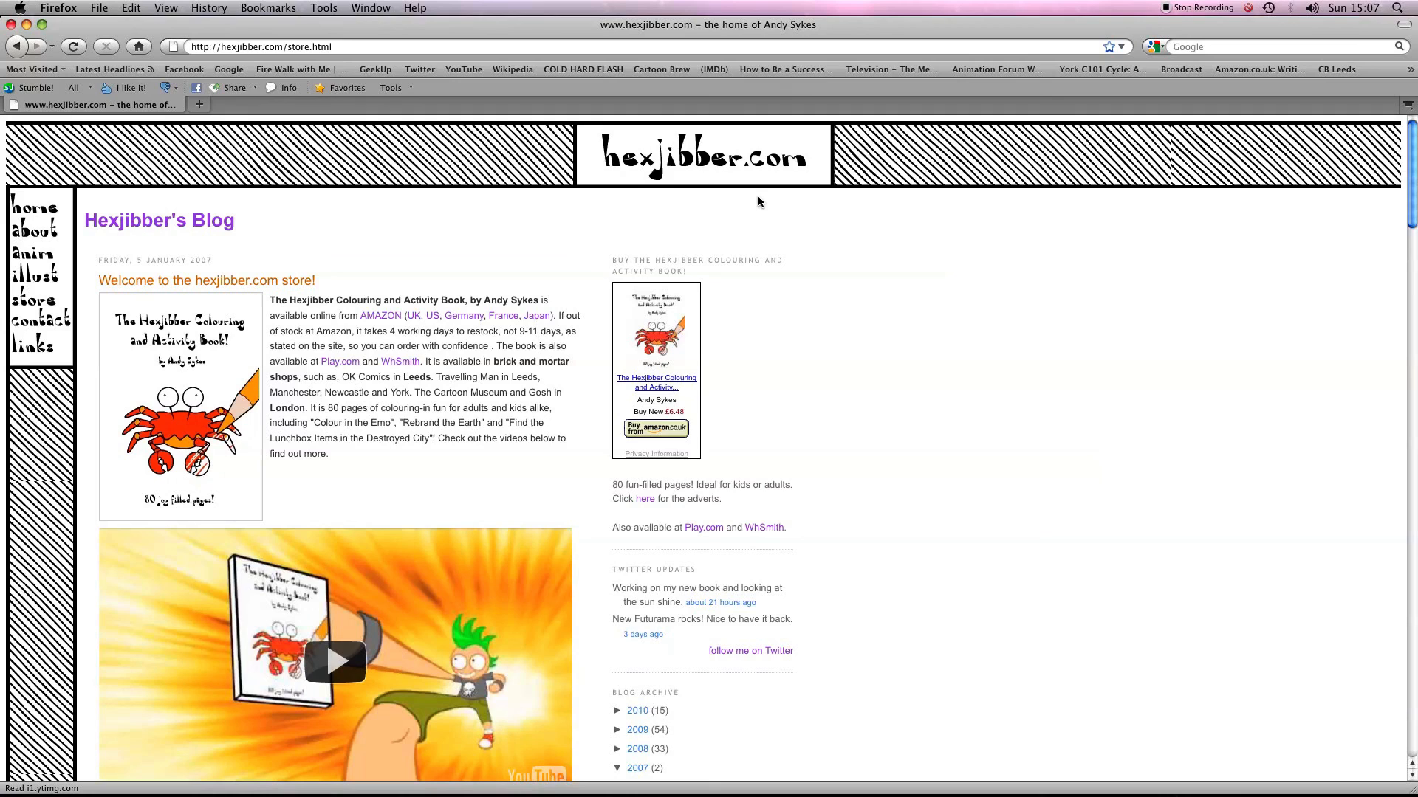
mouse_move(785, 190)
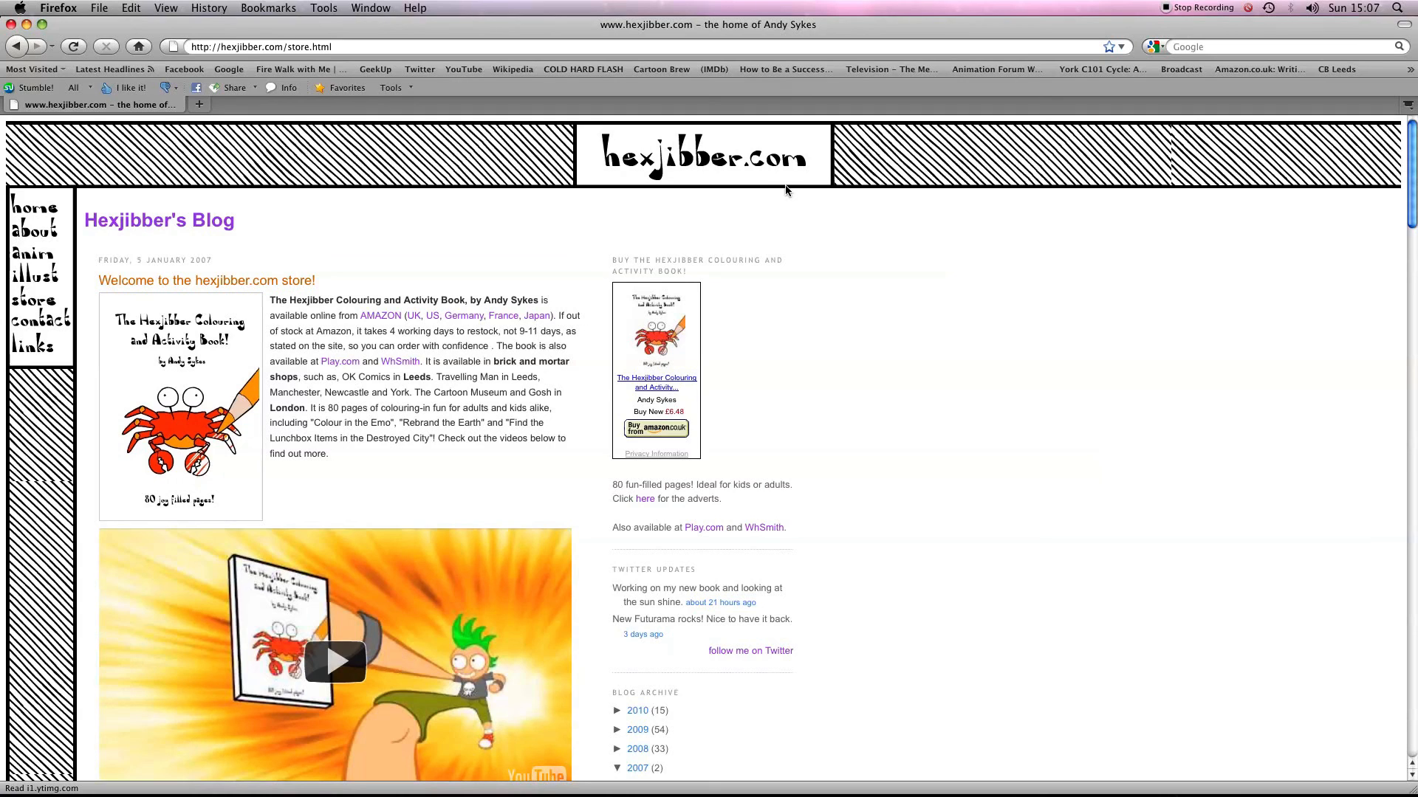
mouse_move(177, 376)
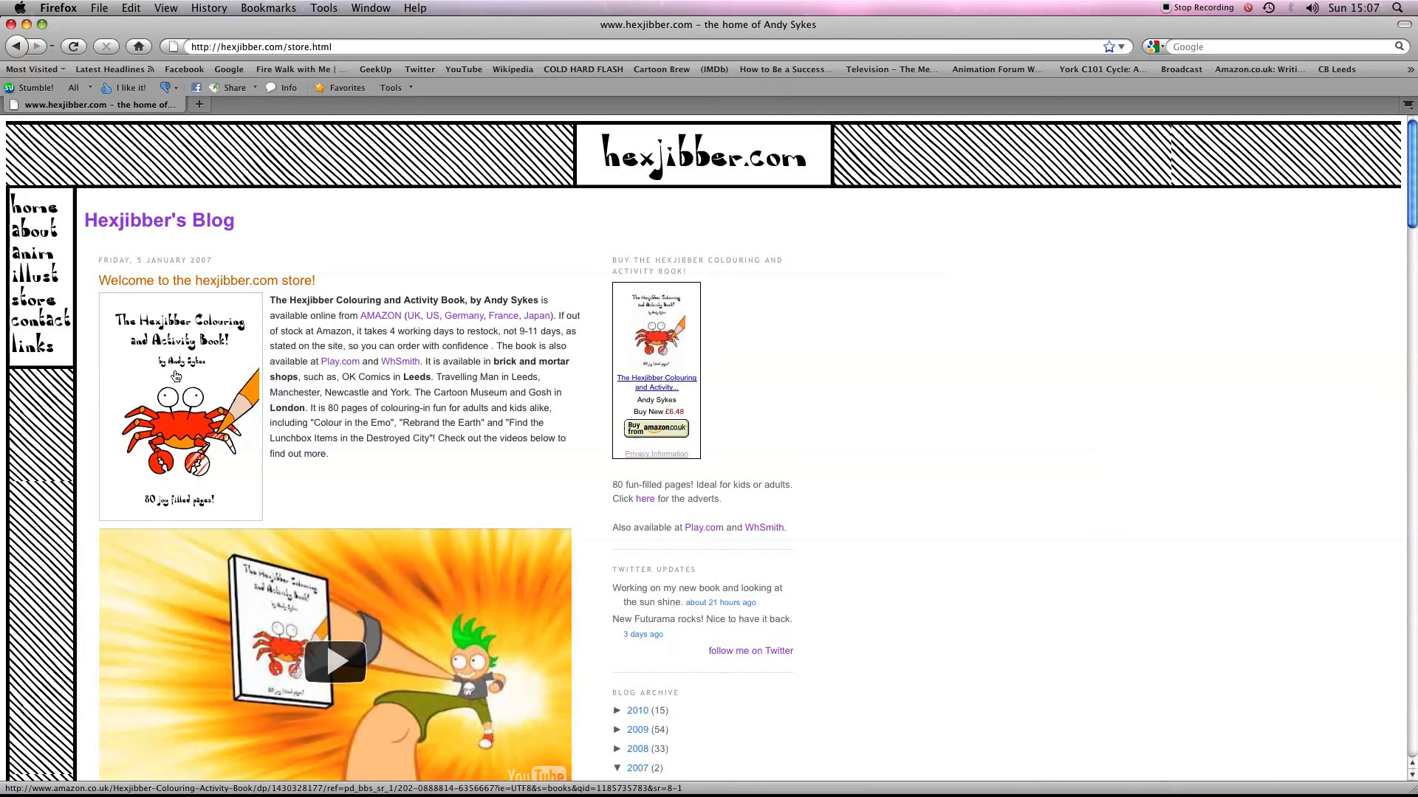